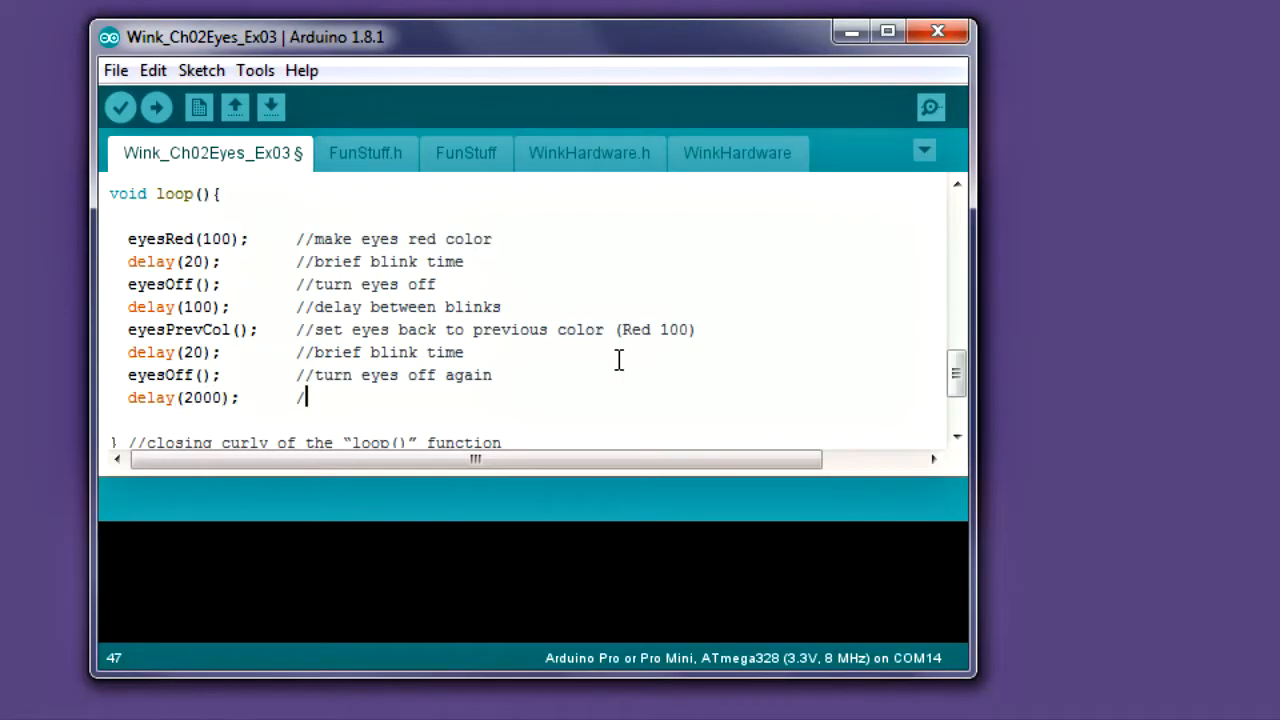
- Comment the loop's final delay(2000); line with 'delay 2 second'
{"action": "type", "text": "/delay 2 second"}
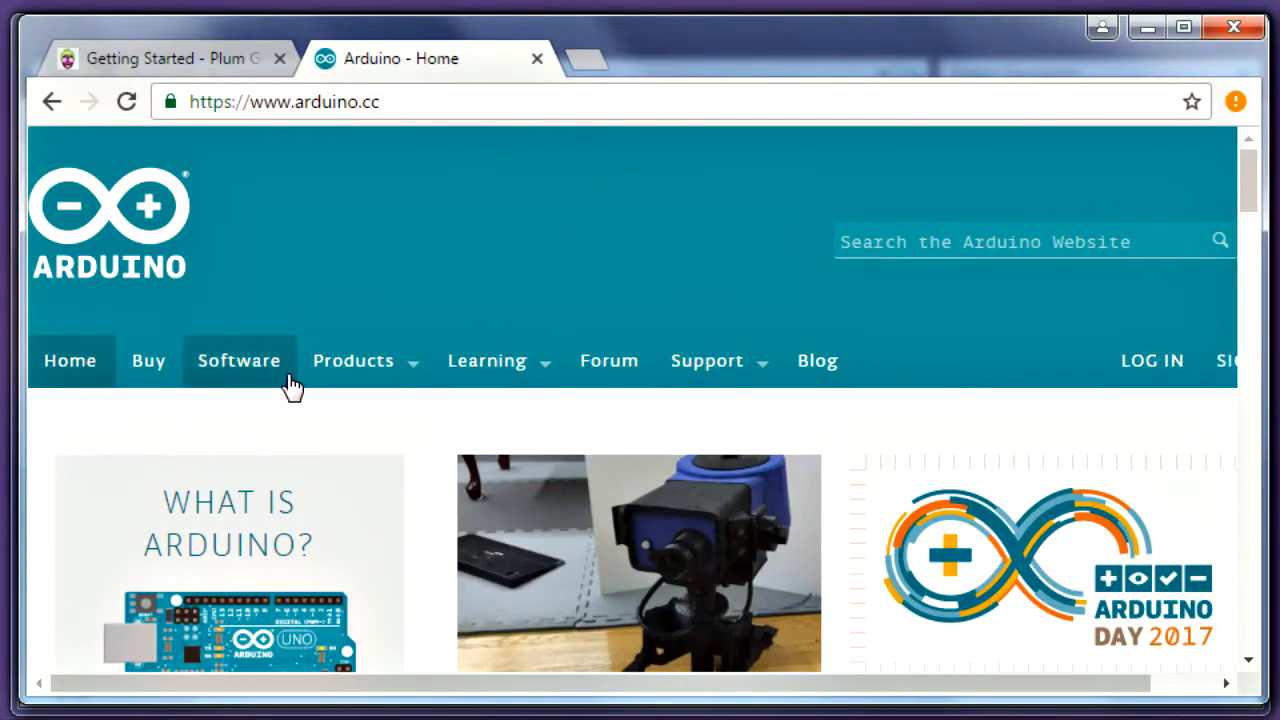
- Download the Arduino IDE Windows installer from arduino.cc's Software page, skipping the donation
{"action": "left_click", "coordinate": [238, 360]}
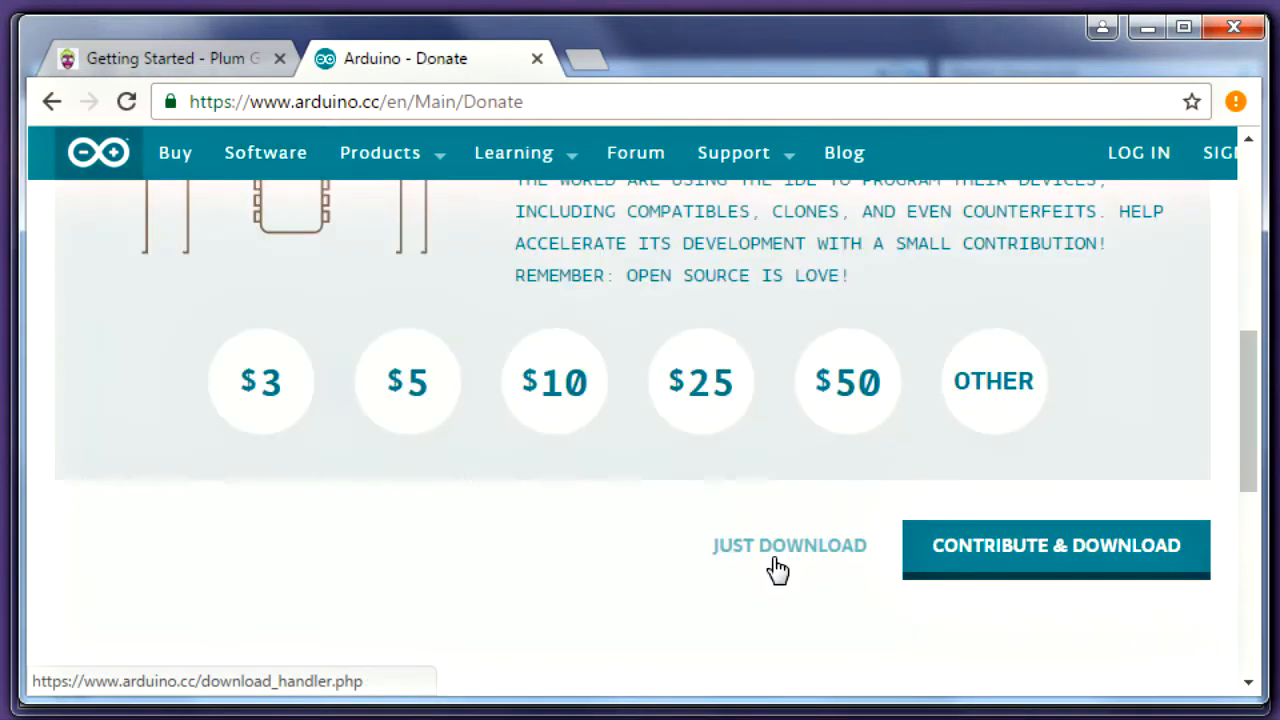
{"action": "left_click", "coordinate": [789, 545]}
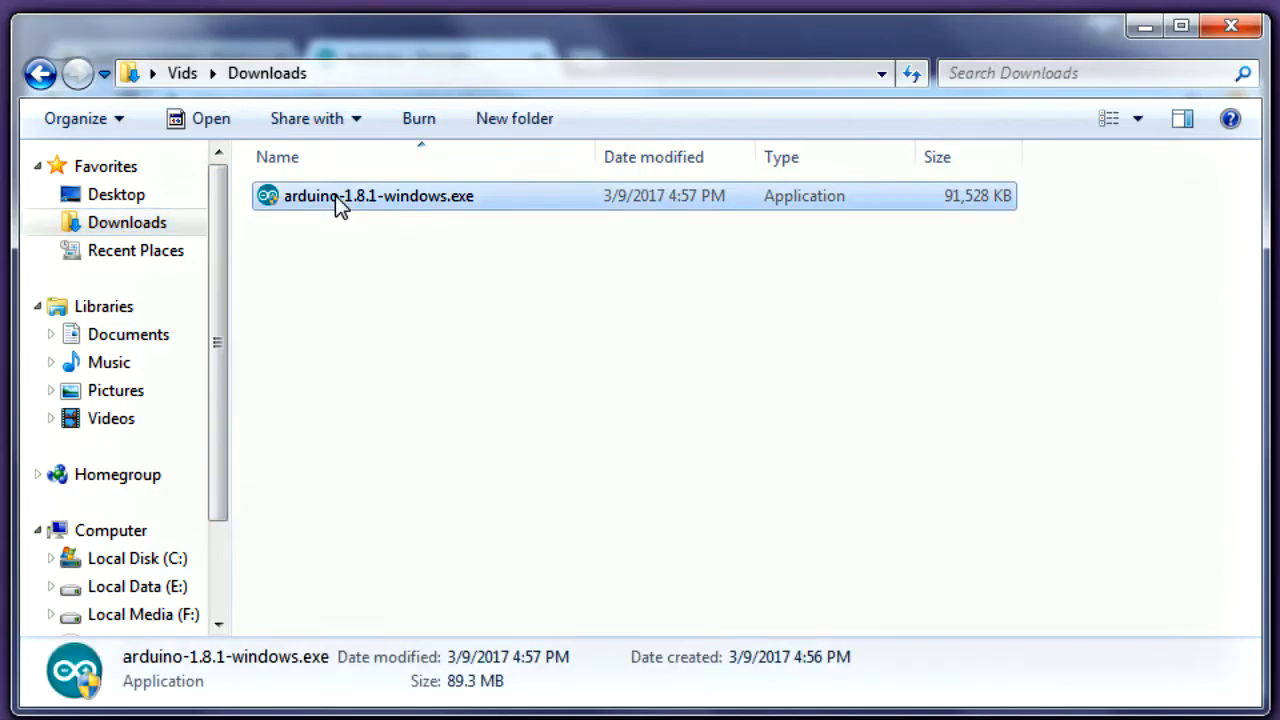
- Run arduino-1.8.1-windows.exe from Downloads to install and launch Arduino IDE
{"action": "double_click", "coordinate": [378, 195]}
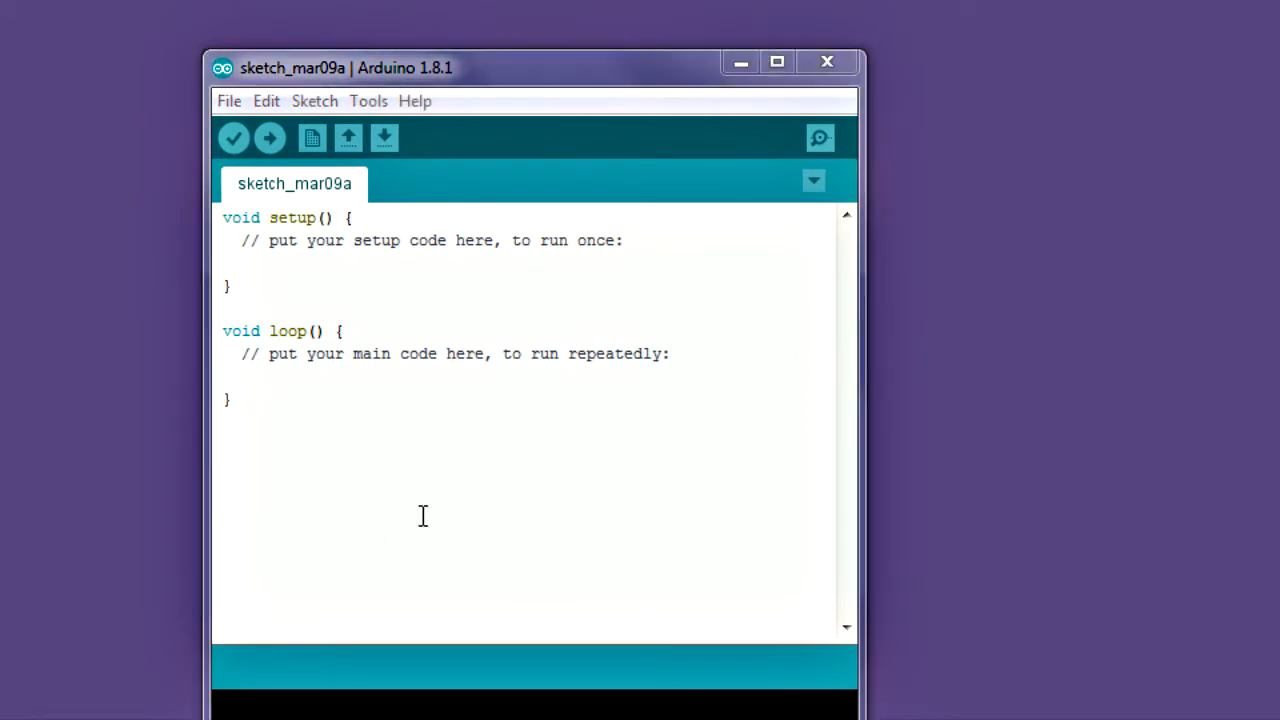
- Switch from the blank Arduino sketch back to the Plum Geek getting-started page in Chrome
{"action": "left_click", "coordinate": [229, 100]}
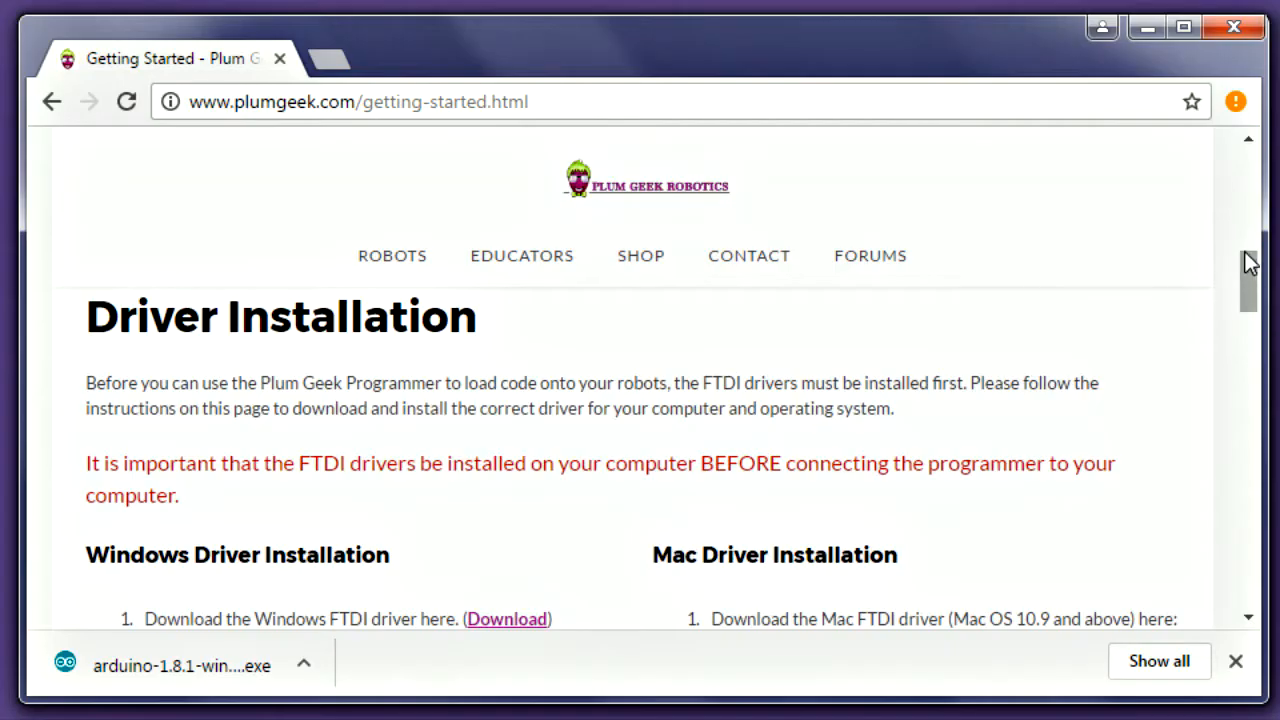
- Scroll the getting-started page down to the Windows FTDI driver download in Driver Installation
{"action": "scroll", "scroll_direction": "down", "scroll_amount": 3}
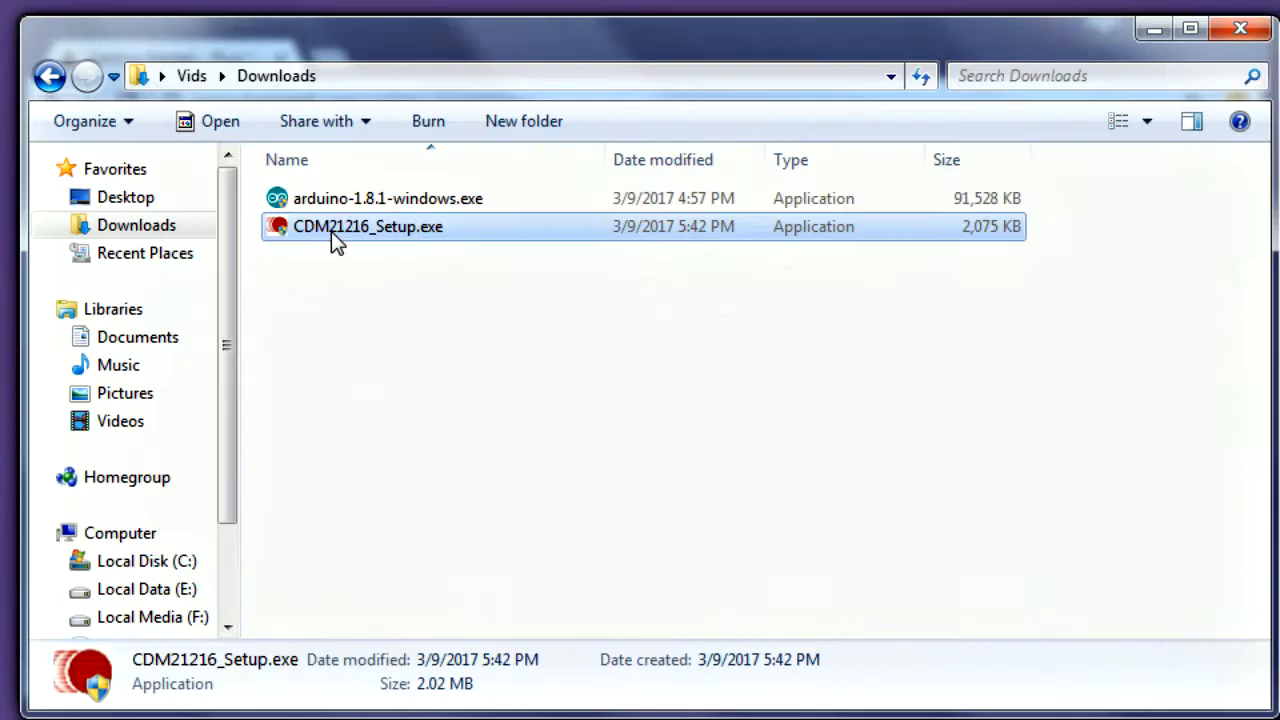
- Run CDM21216_Setup.exe as administrator and continue past the driver wizard's welcome page
{"action": "right_click", "coordinate": [367, 226]}
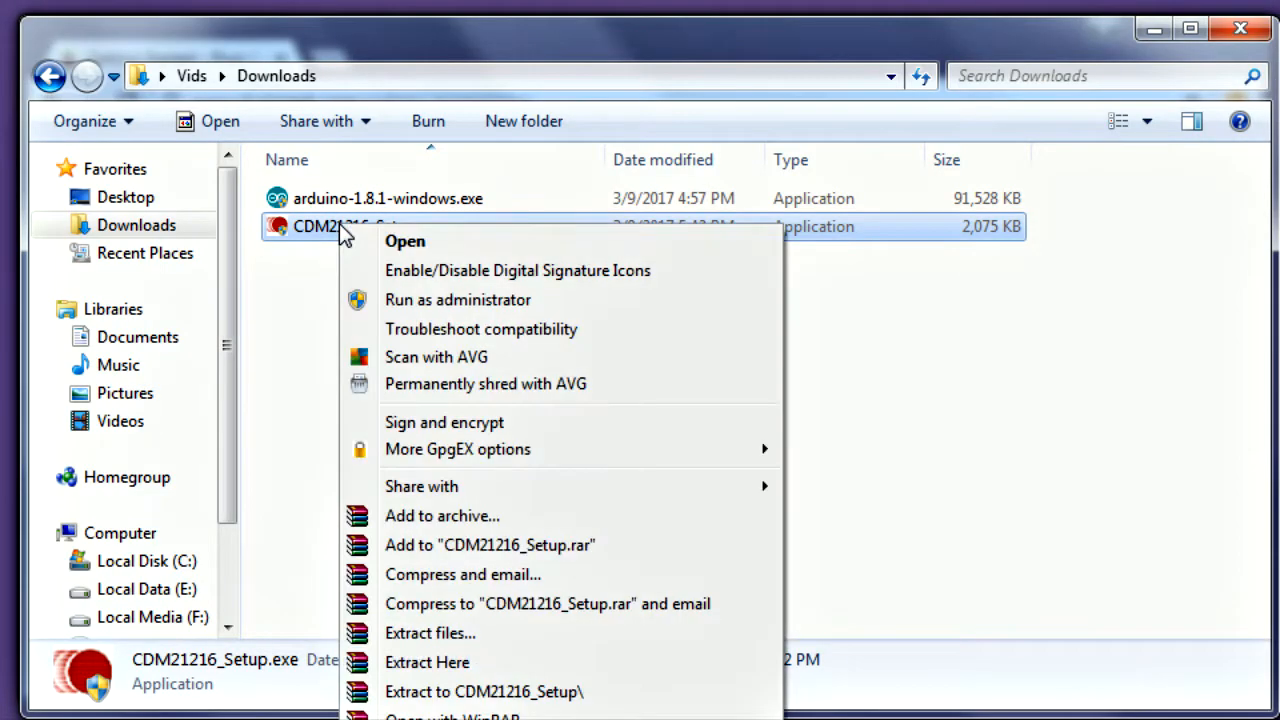
{"action": "mouse_move", "coordinate": [444, 300]}
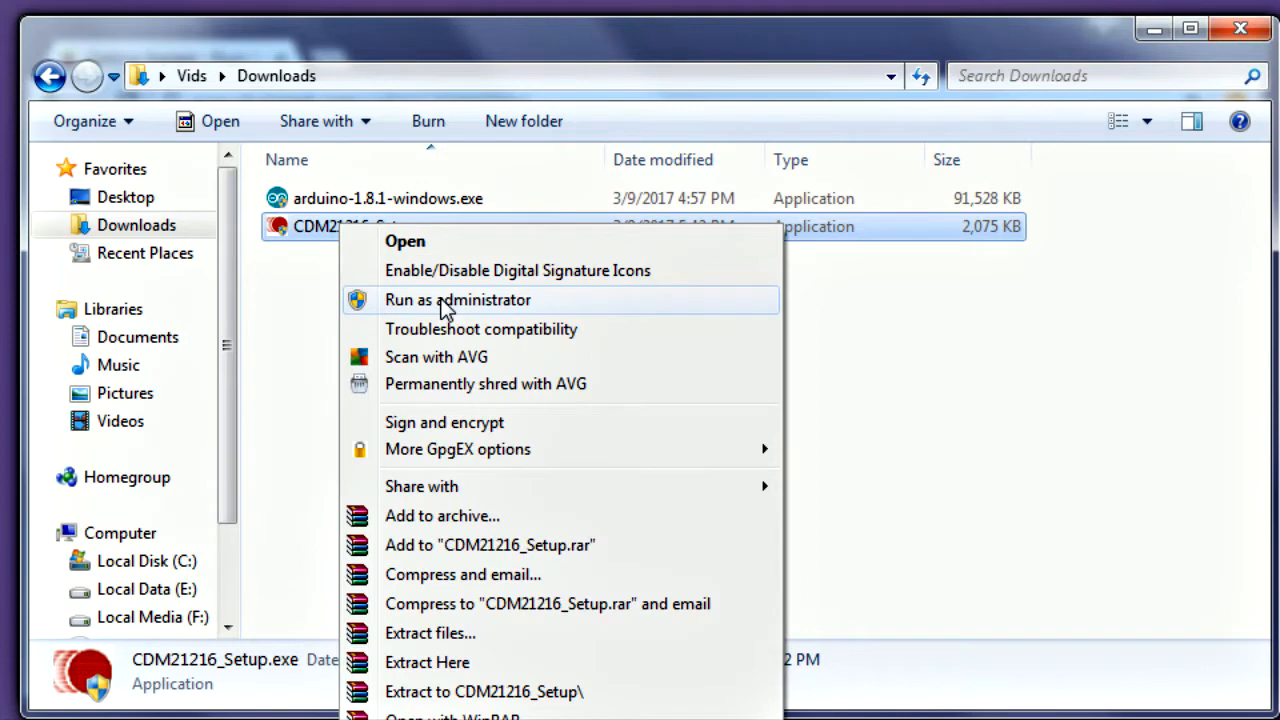
{"action": "left_click", "coordinate": [457, 299]}
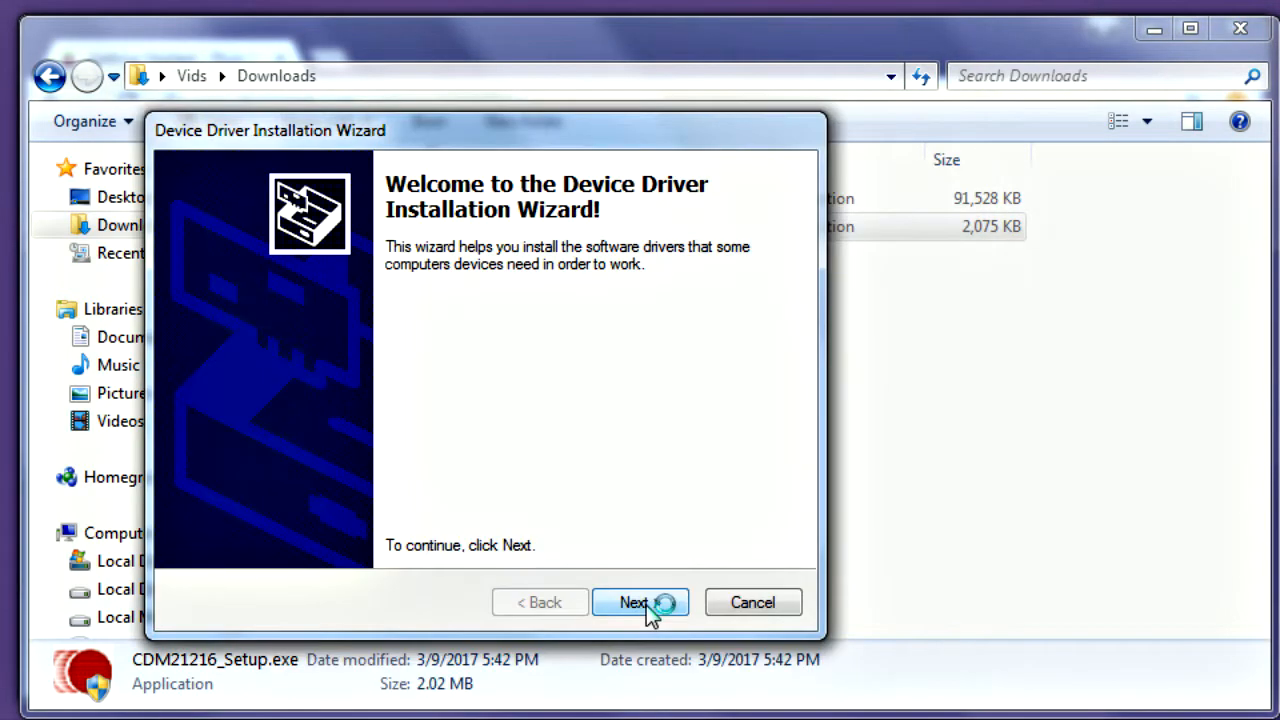
{"action": "left_click", "coordinate": [640, 602]}
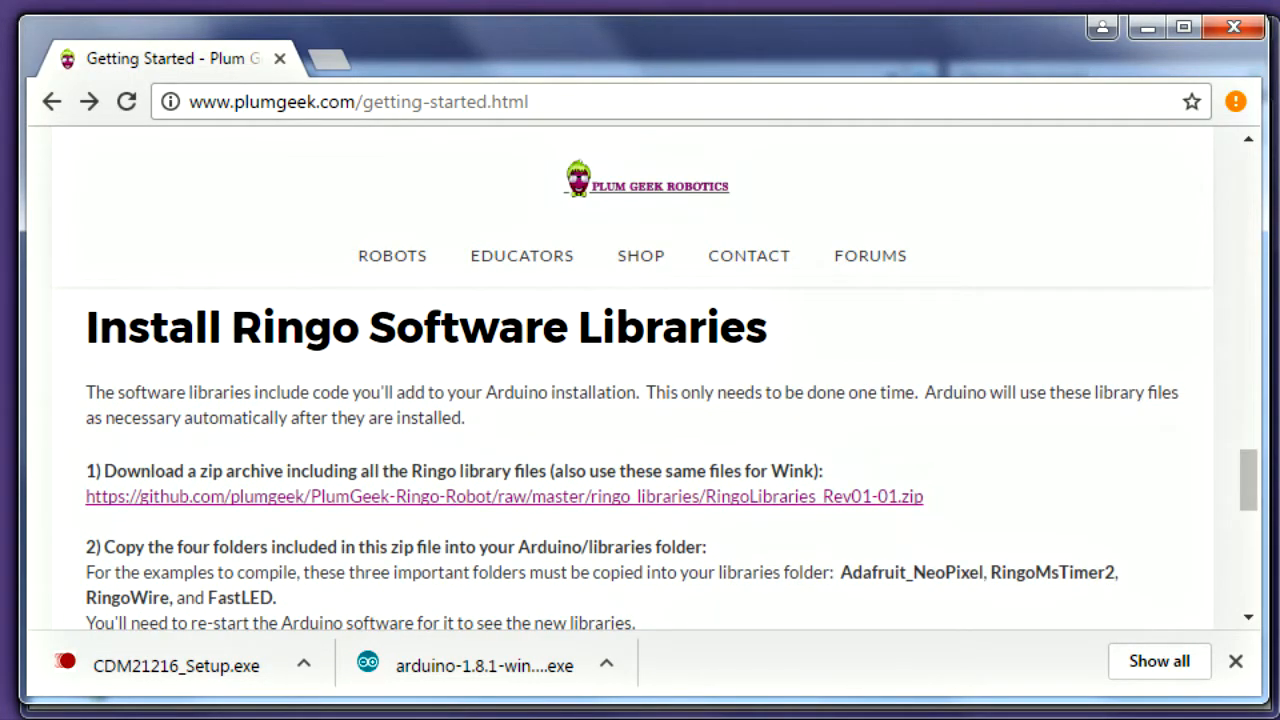
{"action": "mouse_move", "coordinate": [948, 444]}
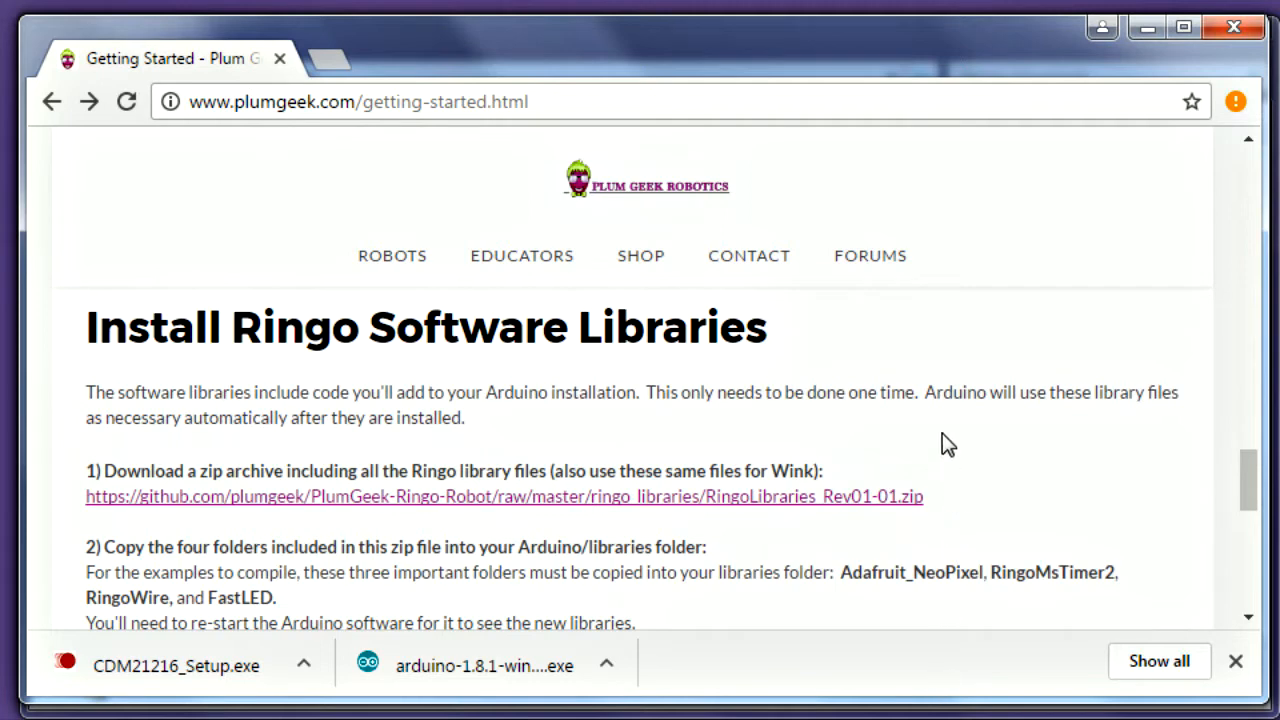
{"action": "mouse_move", "coordinate": [537, 505]}
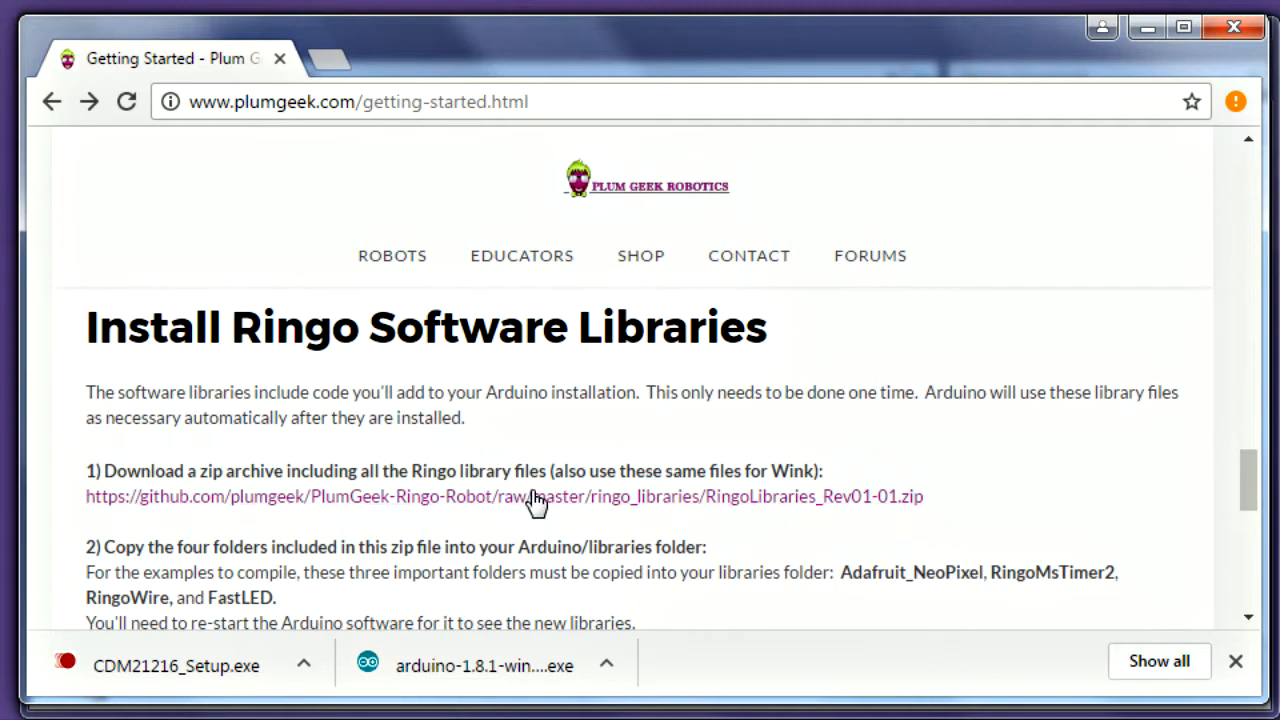
- Download RingoLibraries_Rev01-01.zip from the Install Ringo Software Libraries section
{"action": "left_click", "coordinate": [538, 496]}
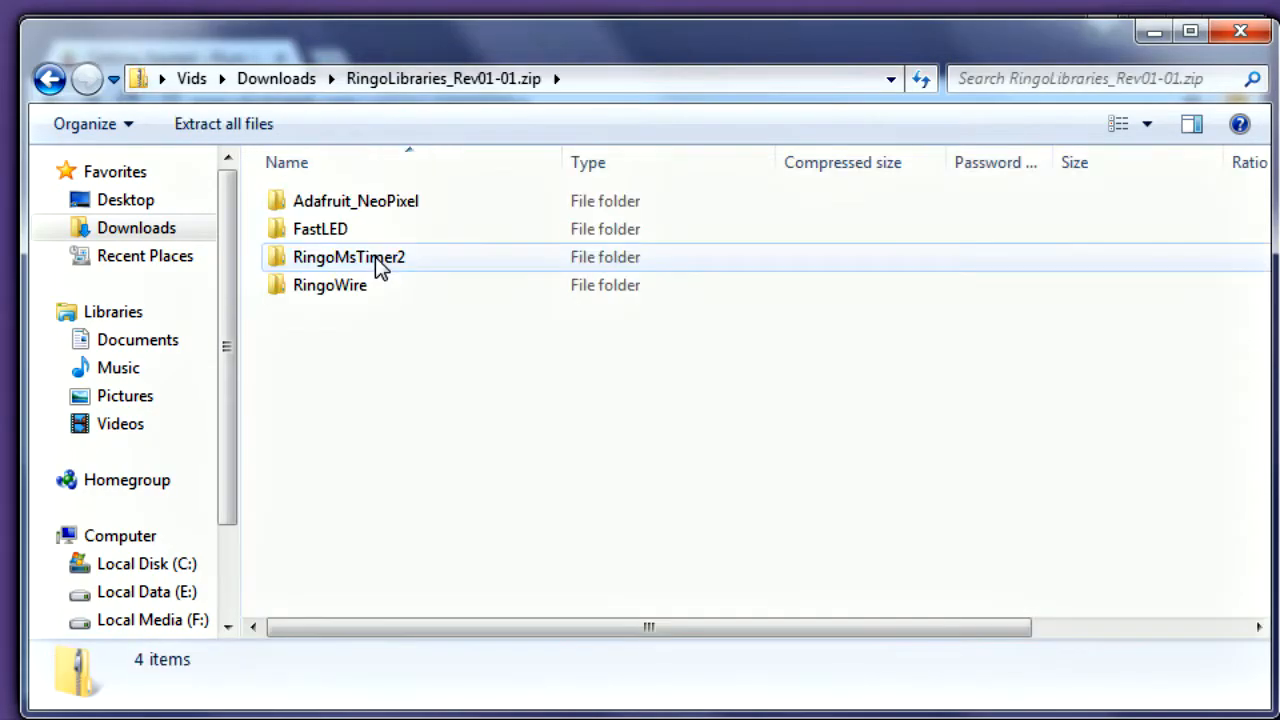
- Copy all four Ringo library folders from the zip into Documents\Arduino\libraries
{"action": "key", "text": "ctrl+a"}
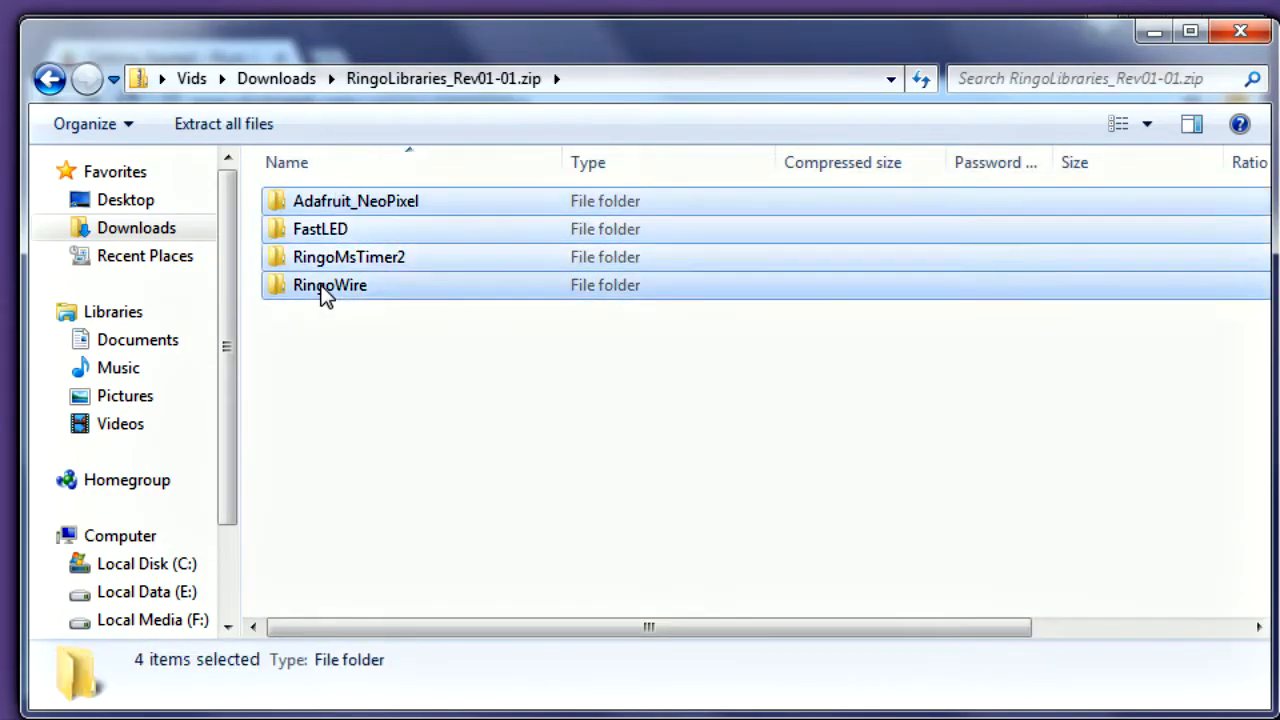
{"action": "right_click", "coordinate": [329, 285]}
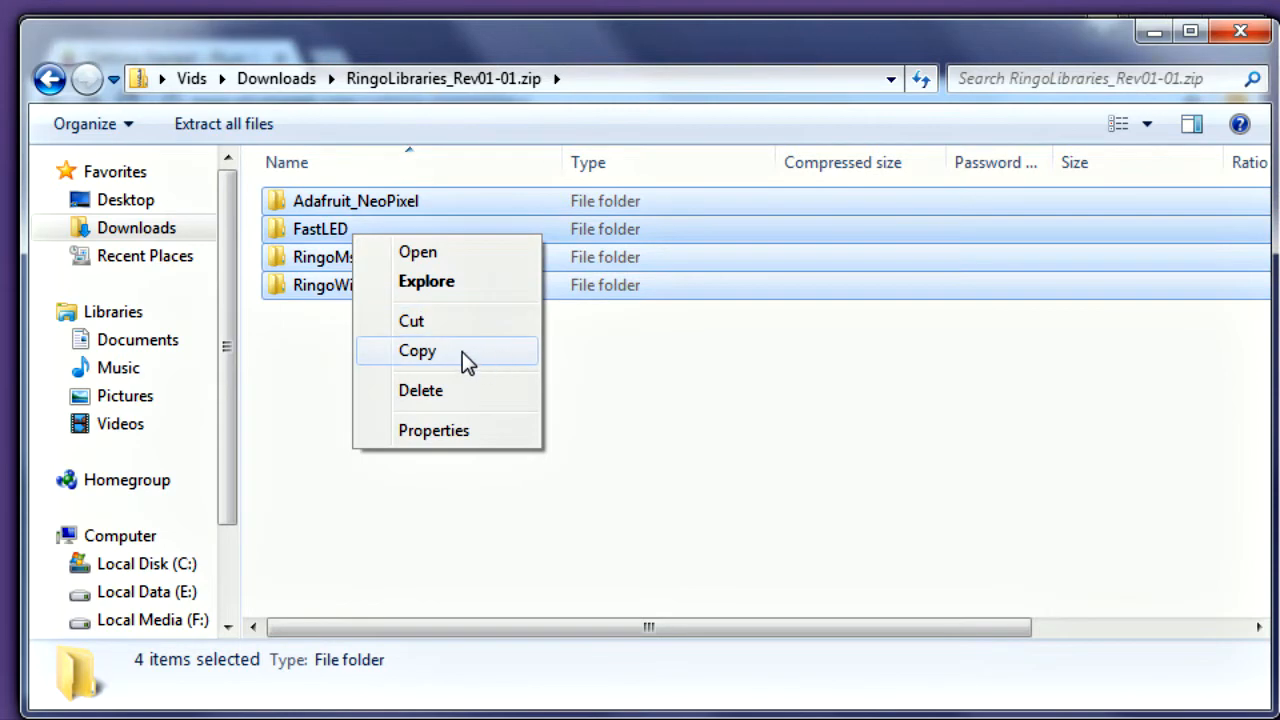
{"action": "left_click", "coordinate": [138, 339]}
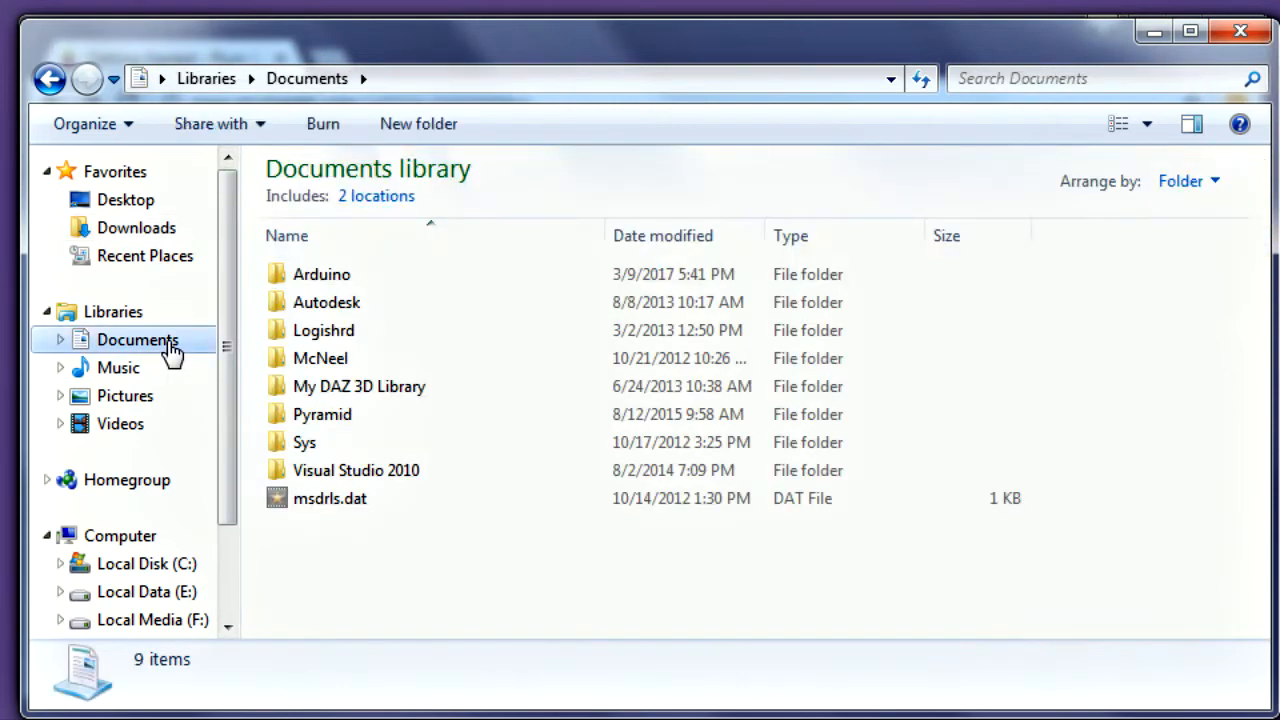
{"action": "double_click", "coordinate": [321, 274]}
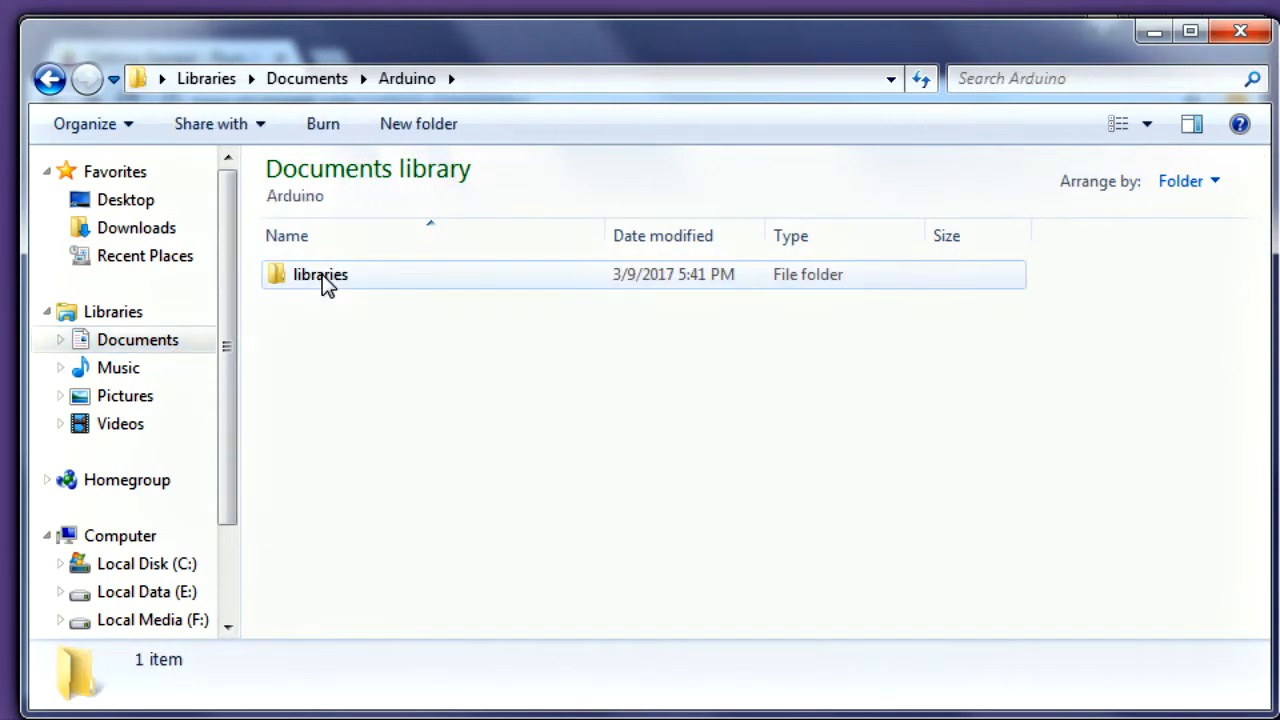
{"action": "left_click", "coordinate": [320, 274]}
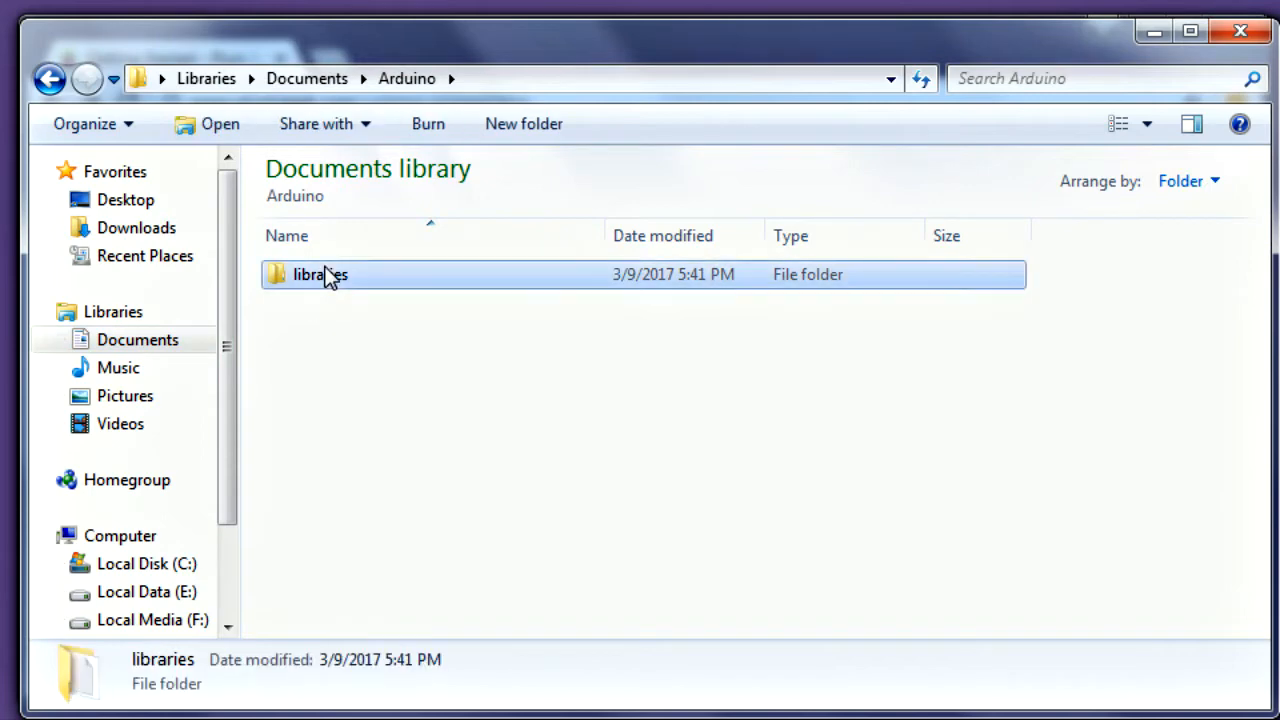
{"action": "right_click", "coordinate": [445, 350]}
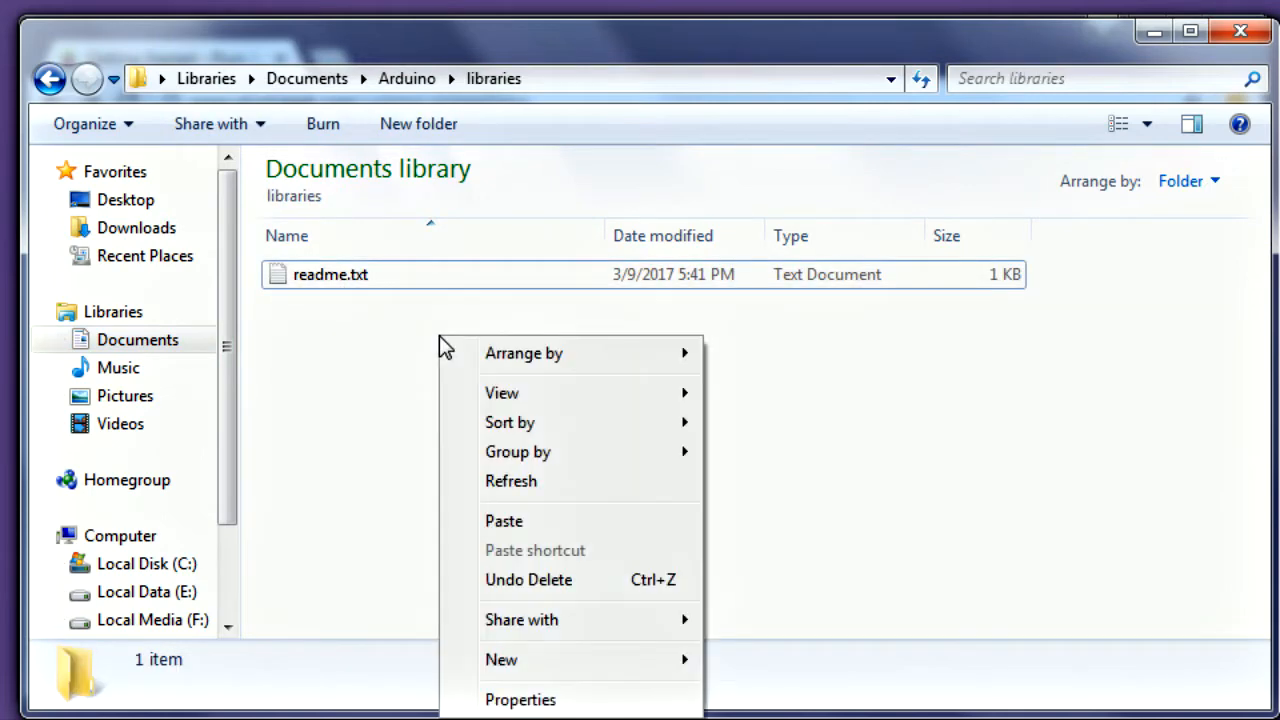
{"action": "left_click", "coordinate": [530, 530]}
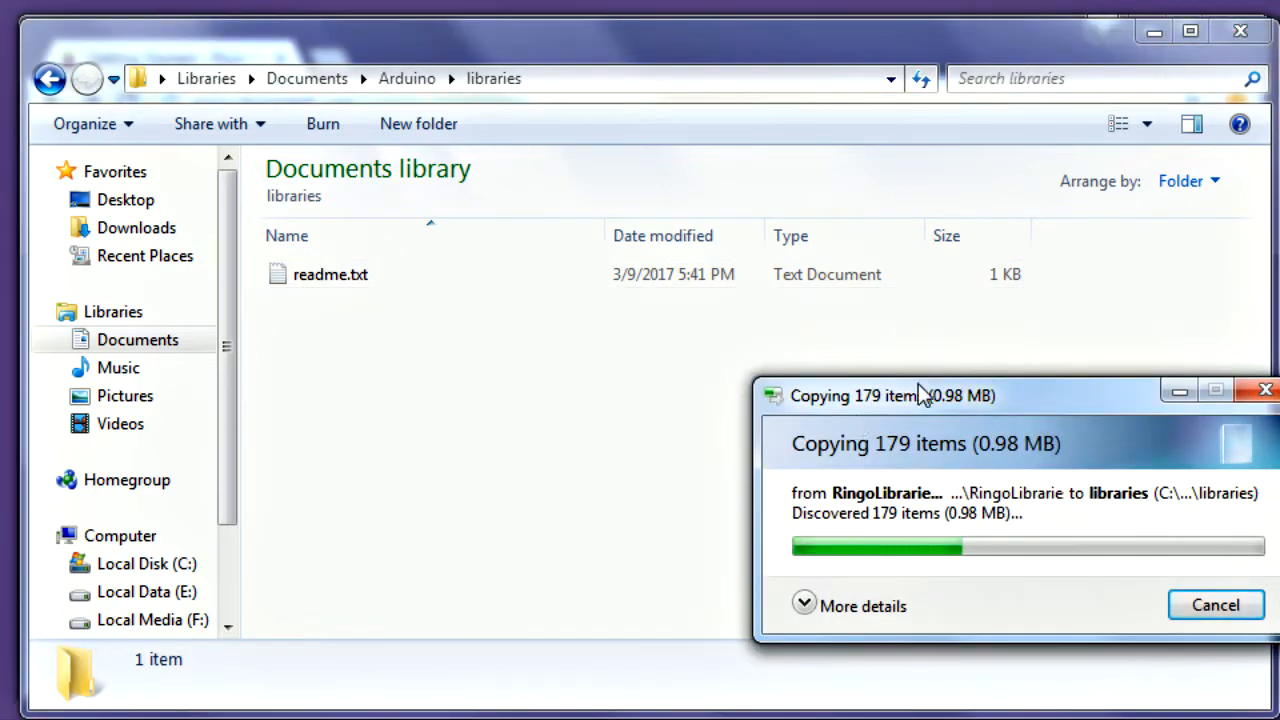
{"action": "left_click_drag", "start_coordinate": [890, 395], "coordinate": [640, 339]}
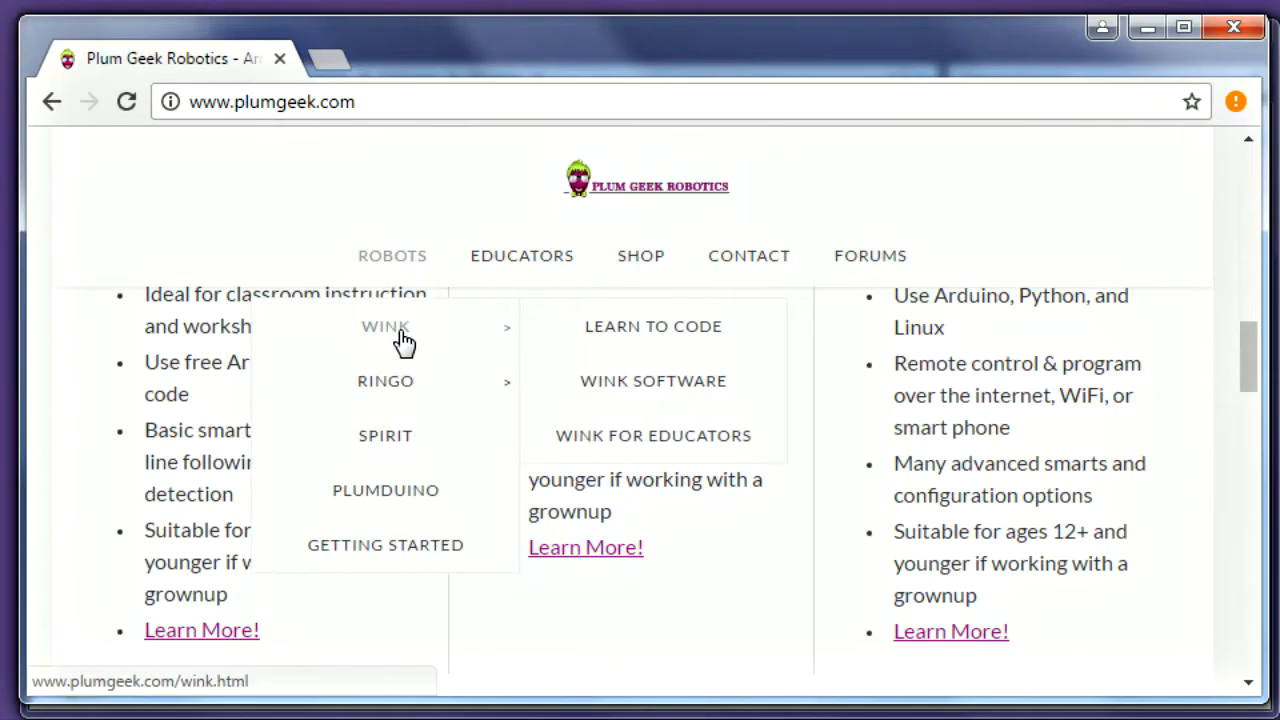
- Go to the Wink robot page on plumgeek.com to get Wink_BaseSketch.zip
{"action": "left_click", "coordinate": [653, 381]}
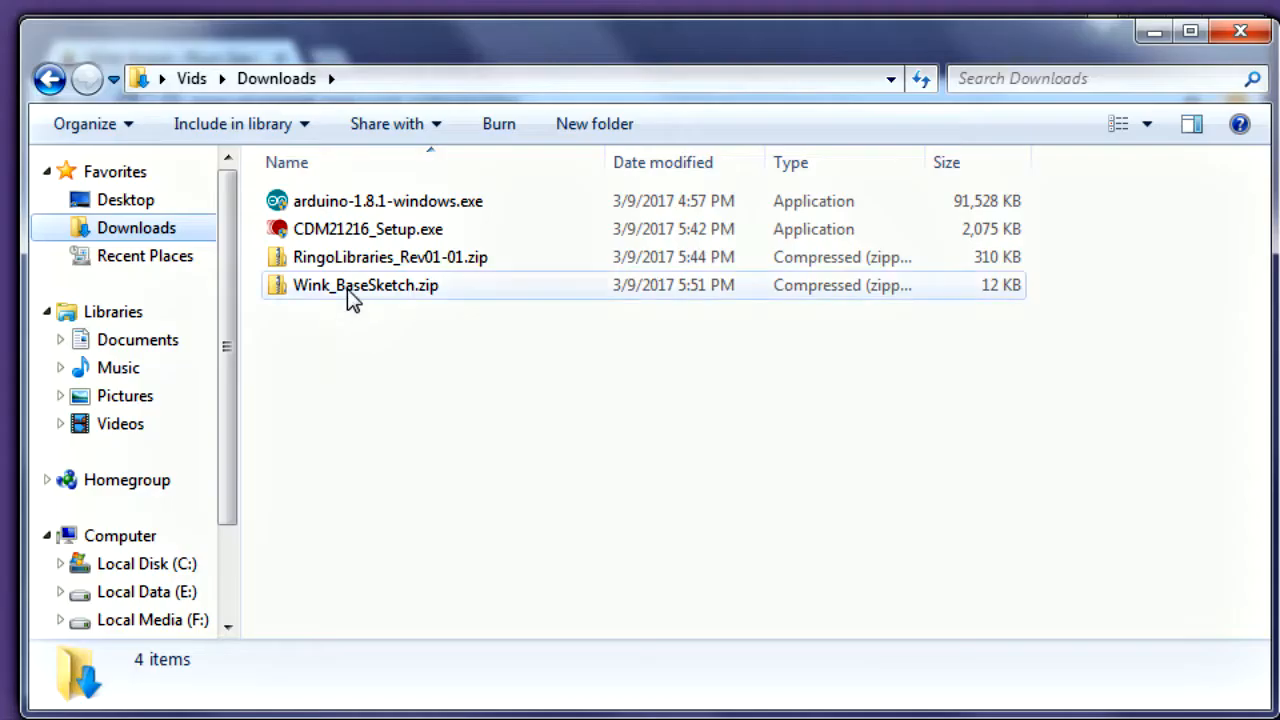
- Open the Wink_BaseSketch.zip archive and download the Wink Pre-Loaded Demo sketch
{"action": "double_click", "coordinate": [365, 285]}
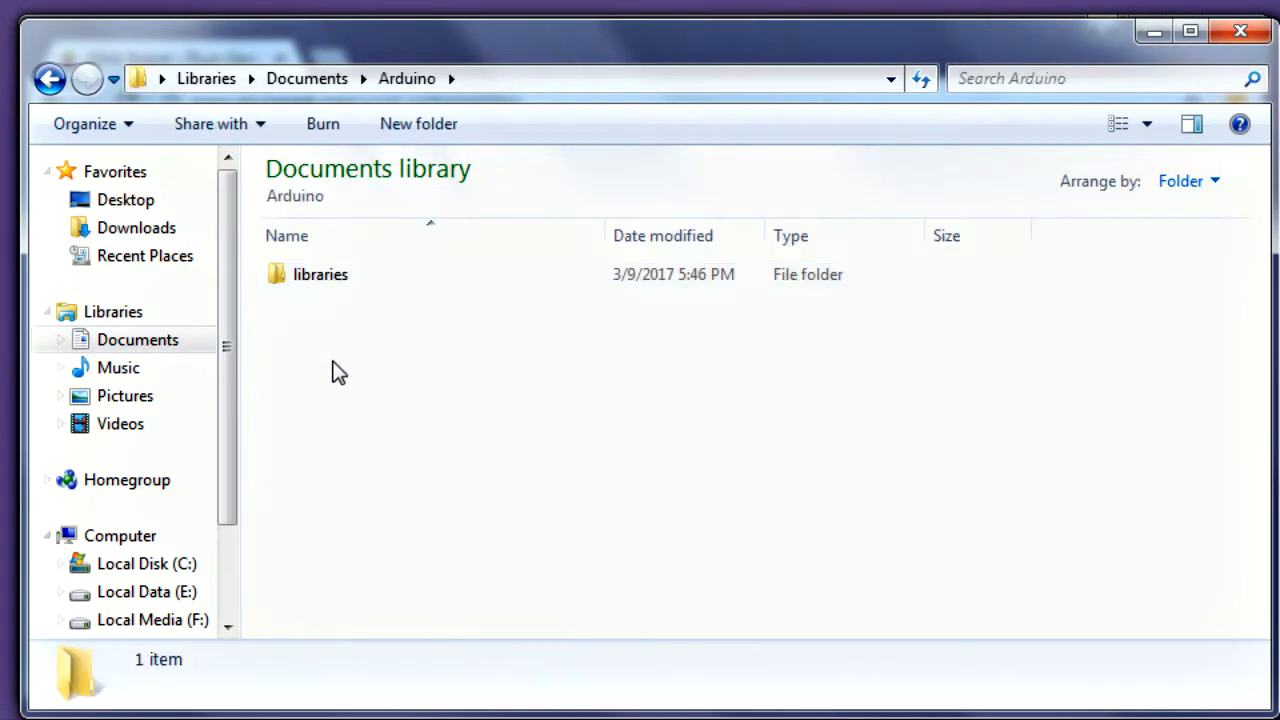
{"action": "left_click", "coordinate": [388, 302]}
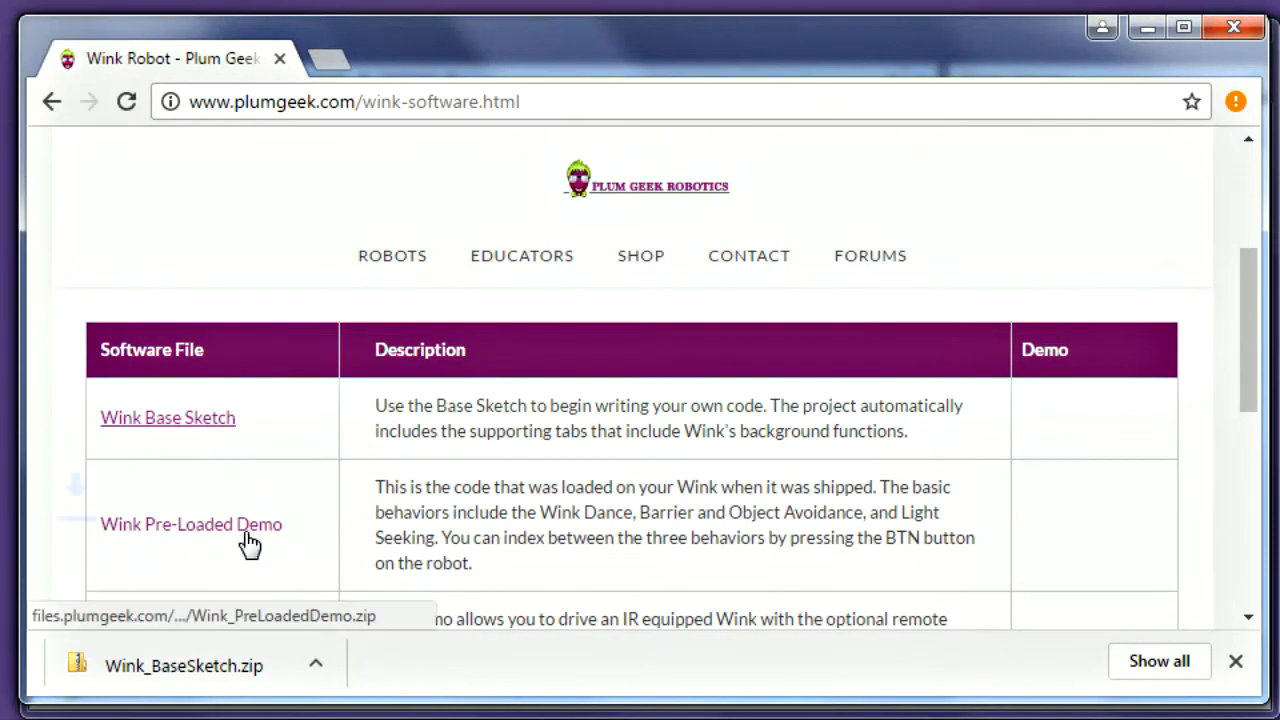
{"action": "left_click", "coordinate": [191, 524]}
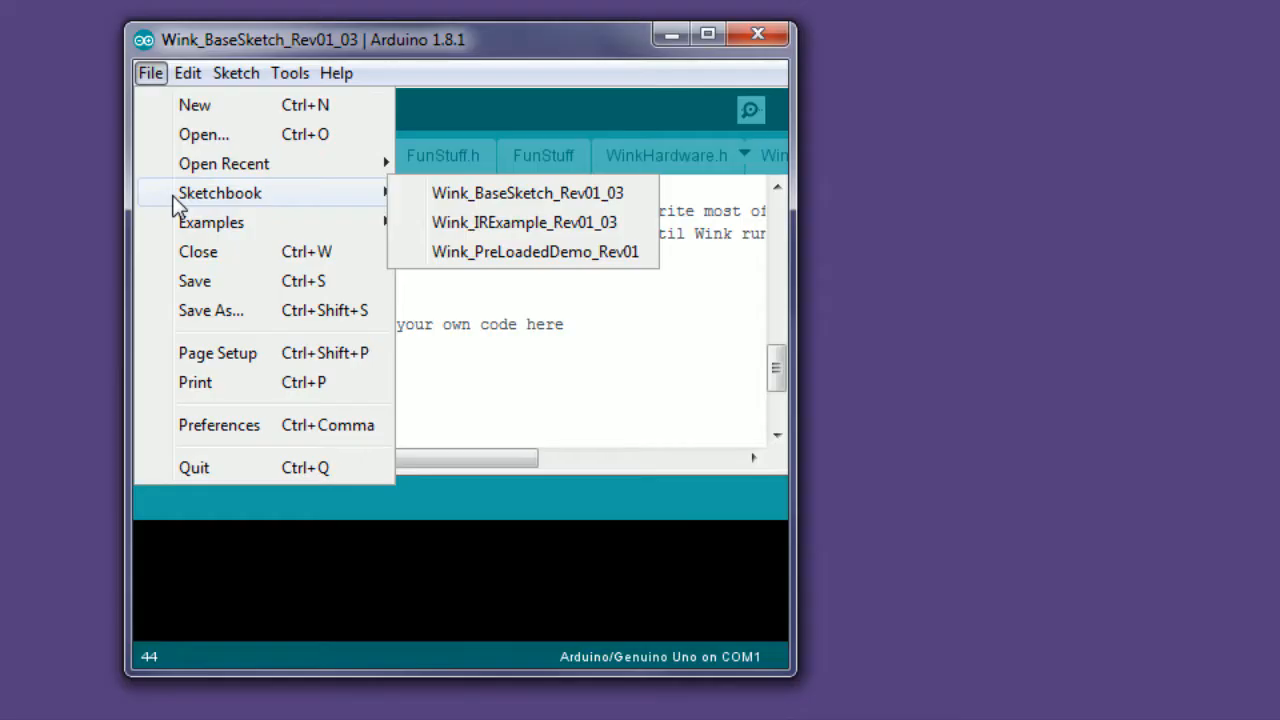
{"action": "mouse_move", "coordinate": [519, 251]}
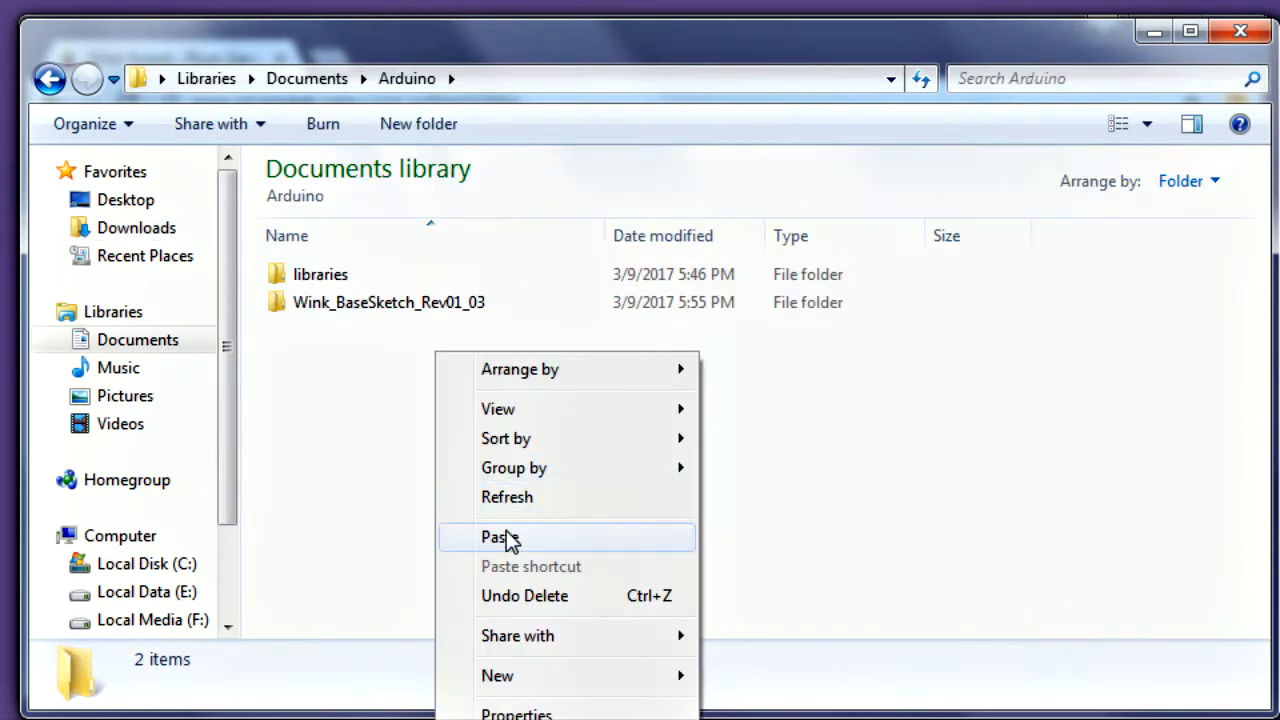
- Paste the Wink base sketch folder into Documents\Arduino and bring up the IR example archive's actions
{"action": "left_click", "coordinate": [500, 537]}
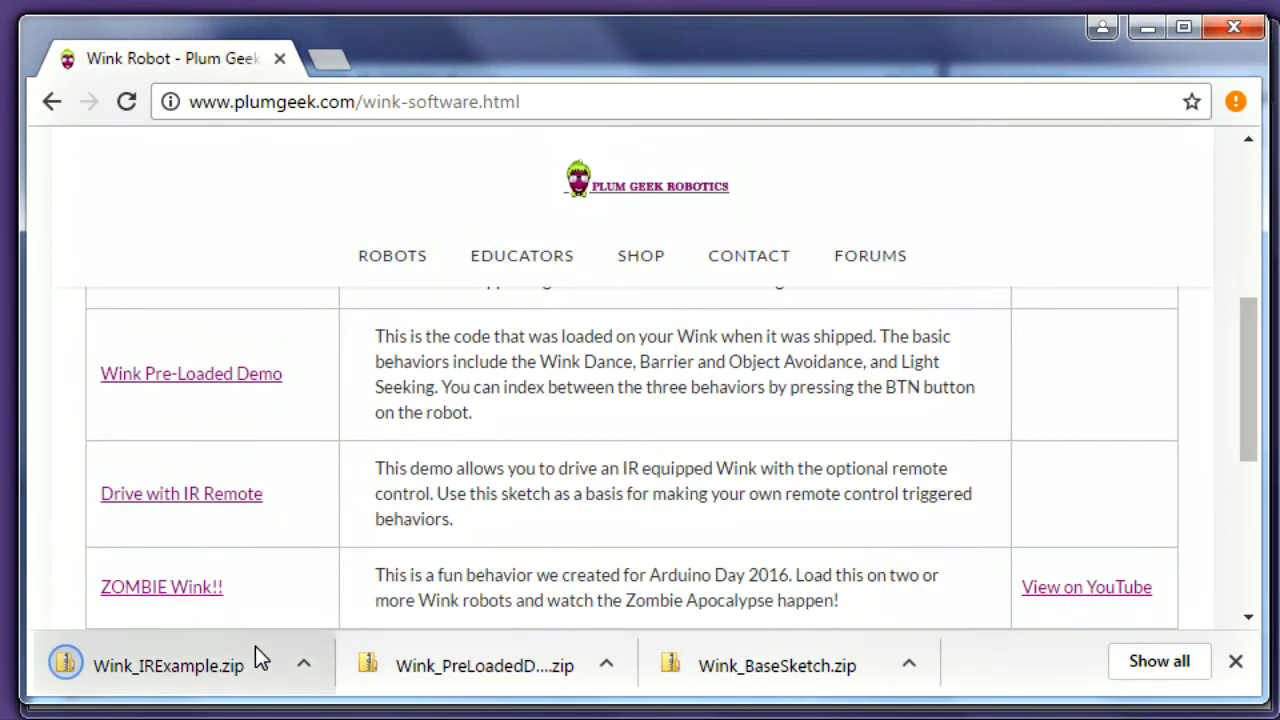
{"action": "right_click", "coordinate": [440, 400]}
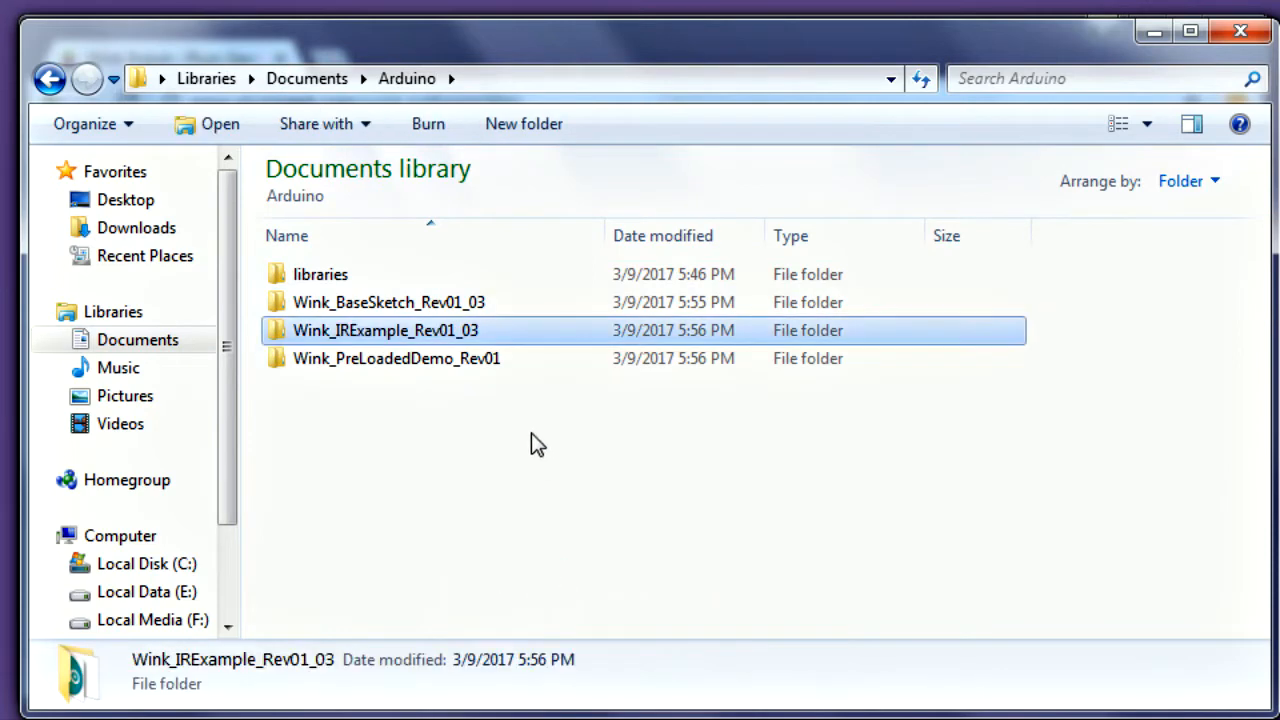
- Bring up the context menu on Plum Geek's Ringo software page for the pre-loaded behaviors download
{"action": "right_click", "coordinate": [345, 380]}
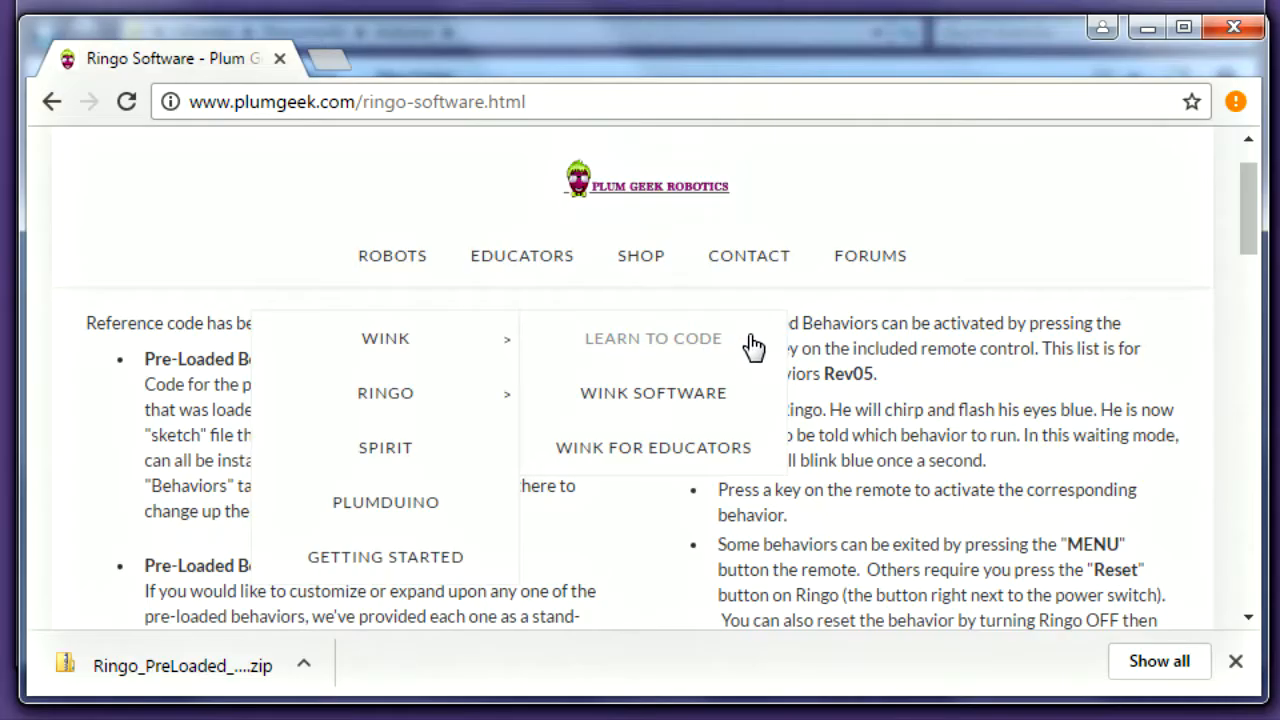
- Download Wink_Lessons_Code.zip from the 'here' link on Wink's Learn to Code page
{"action": "left_click", "coordinate": [653, 338]}
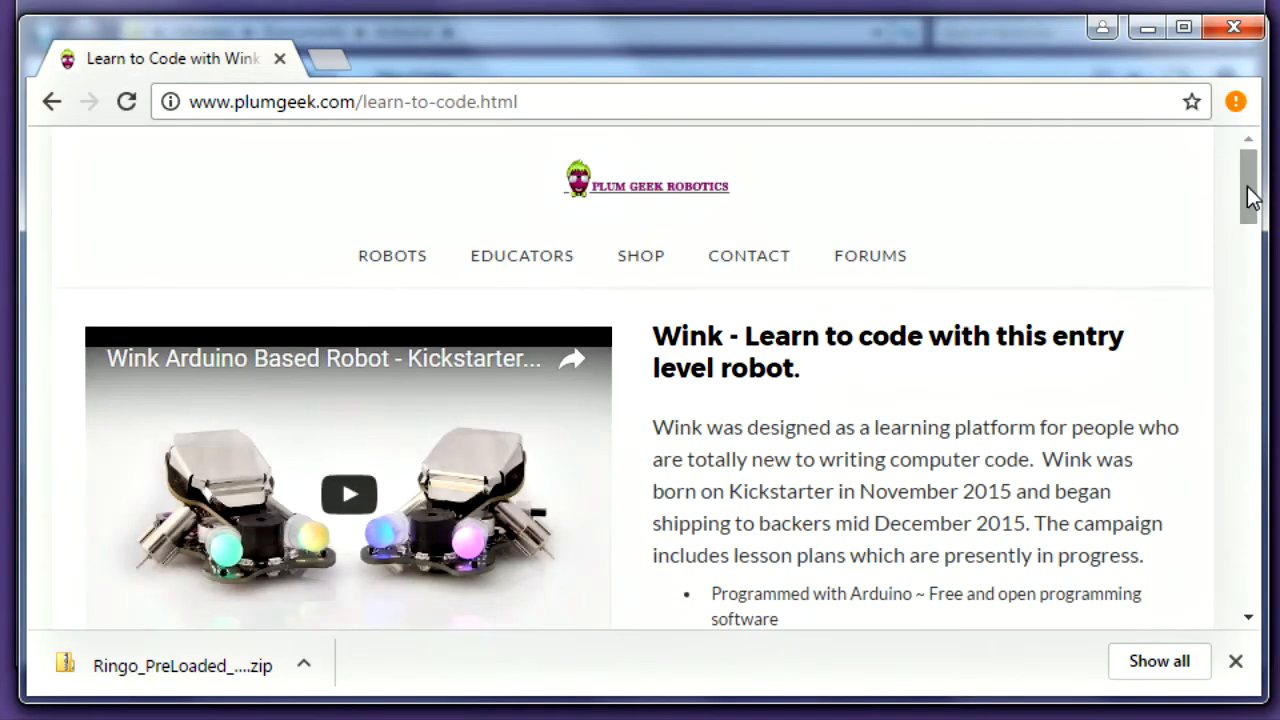
{"action": "scroll", "scroll_direction": "down", "scroll_amount": 3}
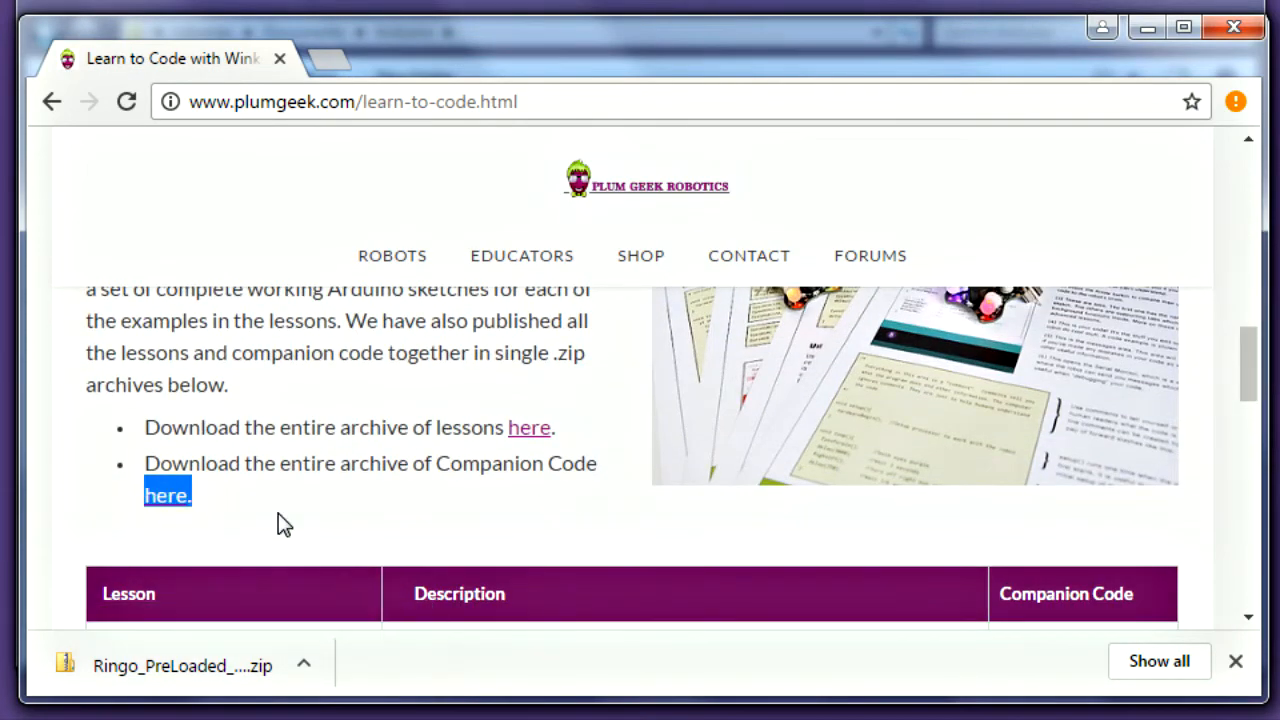
{"action": "left_click", "coordinate": [166, 495]}
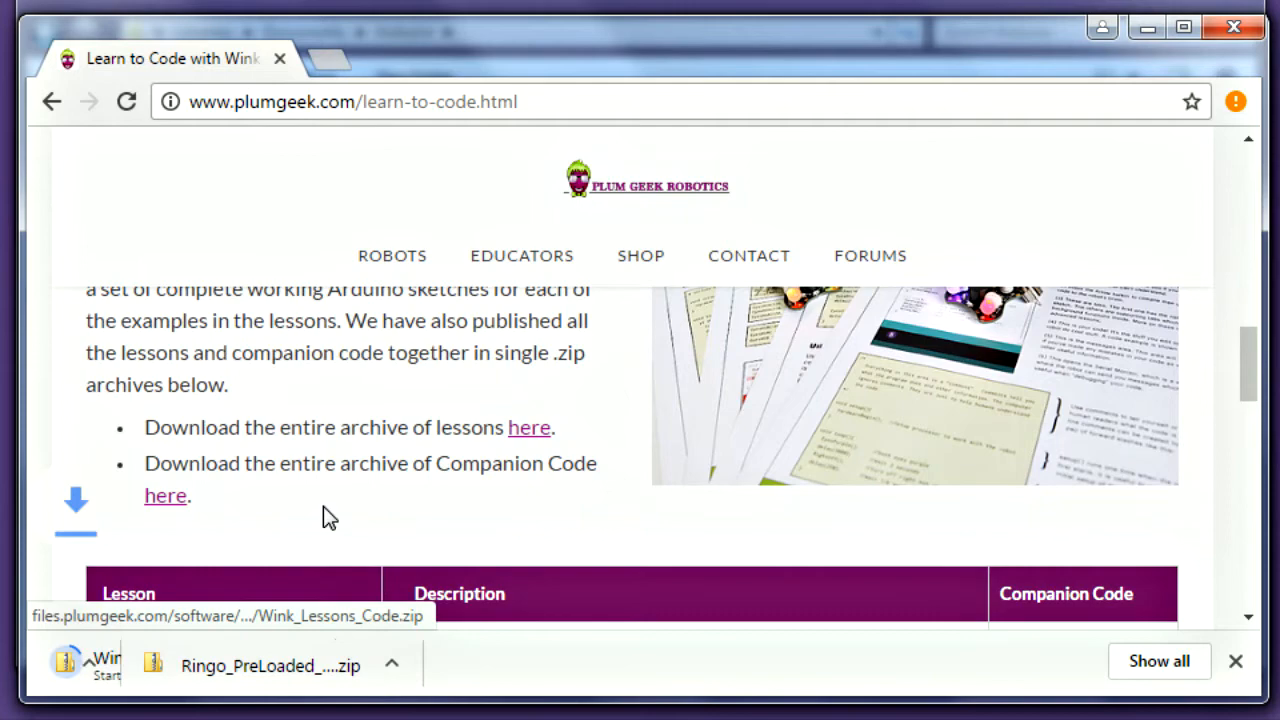
{"action": "scroll", "scroll_direction": "down", "scroll_amount": 3}
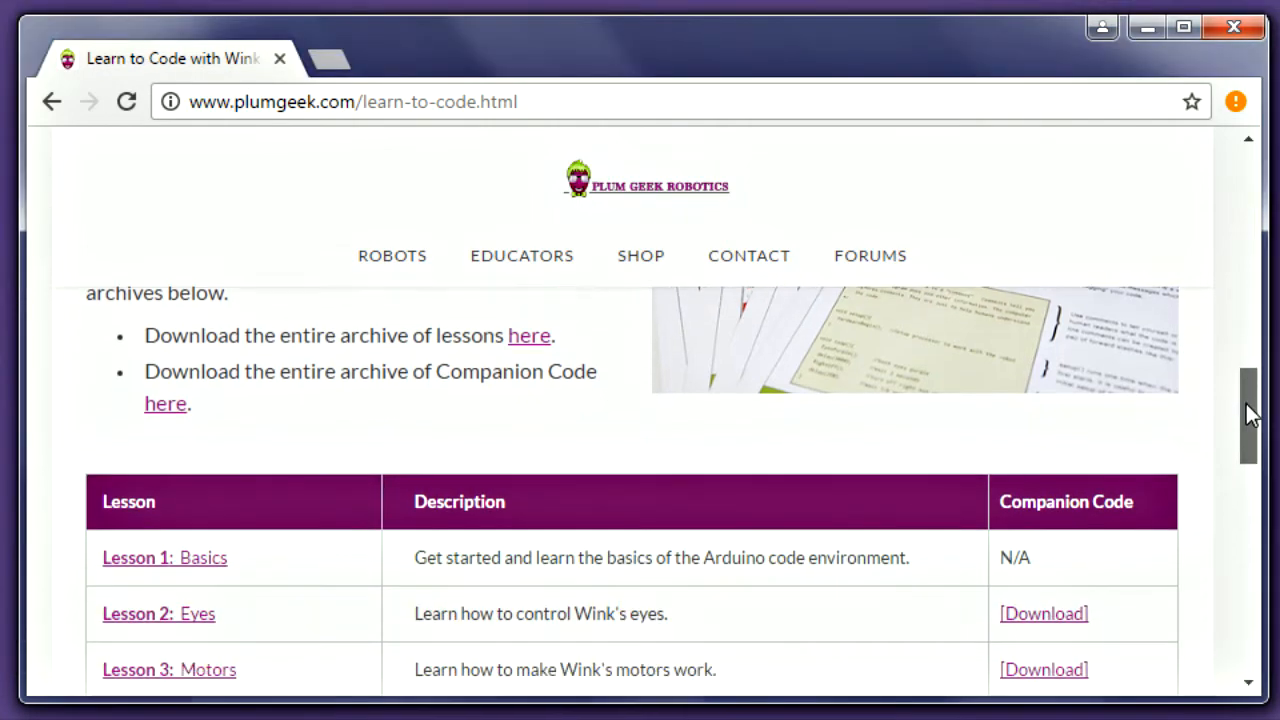
{"action": "scroll", "scroll_direction": "down", "scroll_amount": 3}
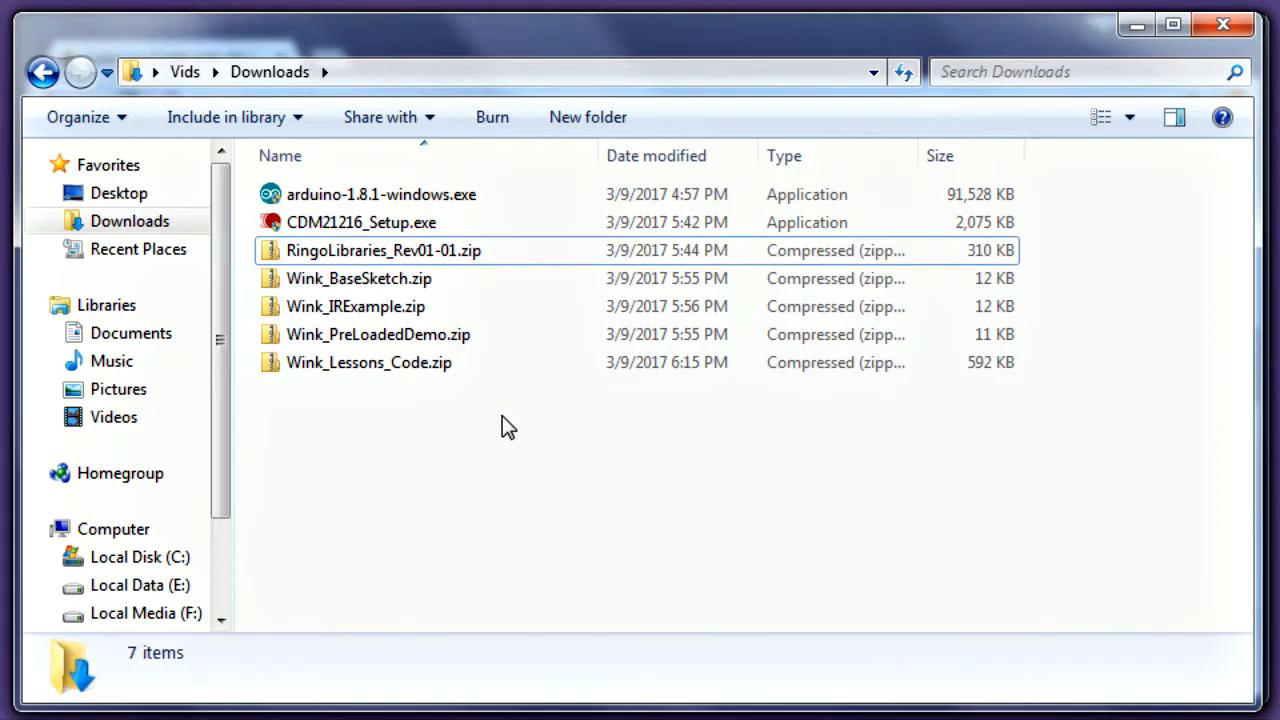
- Open Wink_Lessons_Code.zip and paste its lesson code into Documents\Arduino\Wink Lessons
{"action": "double_click", "coordinate": [369, 362]}
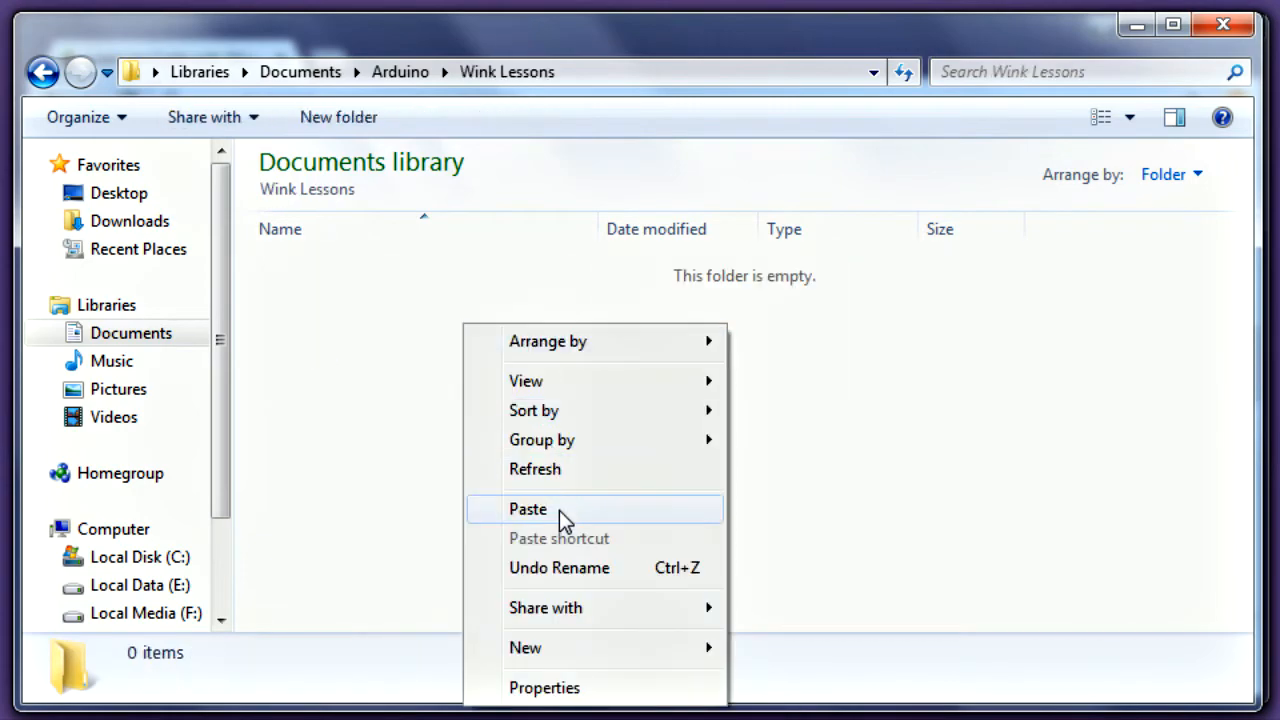
{"action": "left_click", "coordinate": [527, 509]}
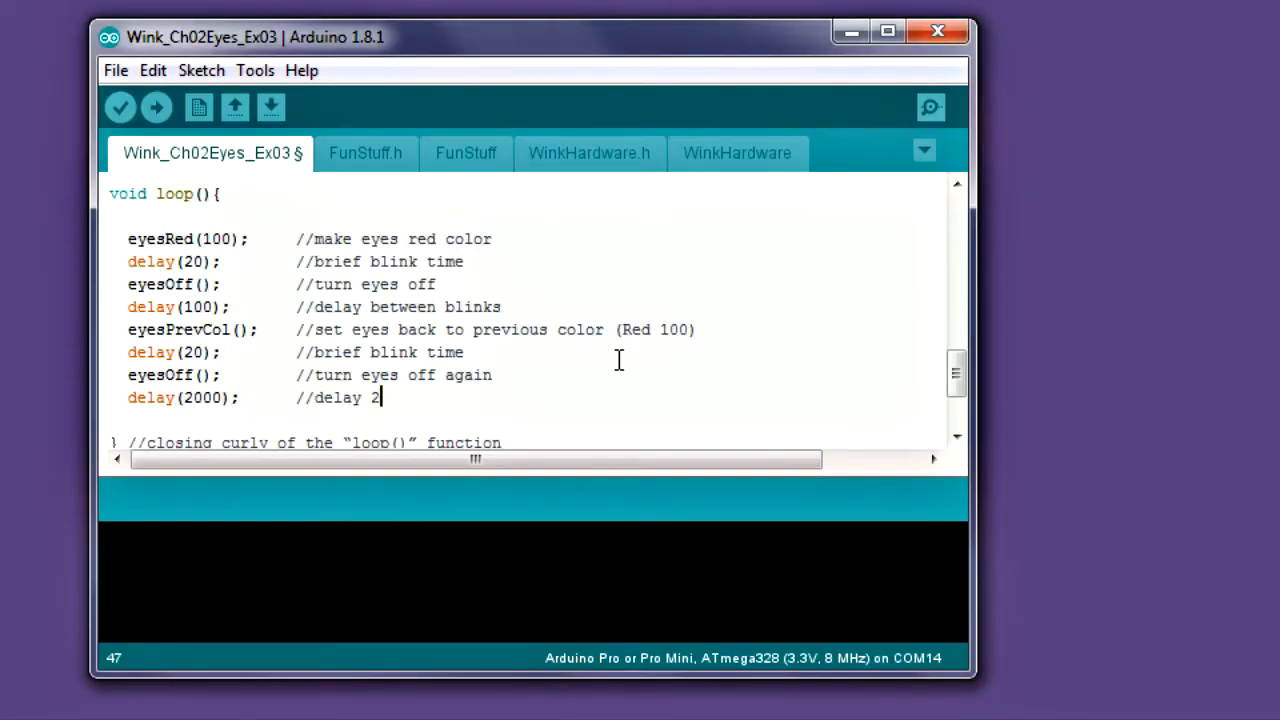
- Finish the delay comment with 'seconds' and pick the Wink_Ch02Eyes_Ex01 lesson sketch
{"action": "type", "text": "seconds"}
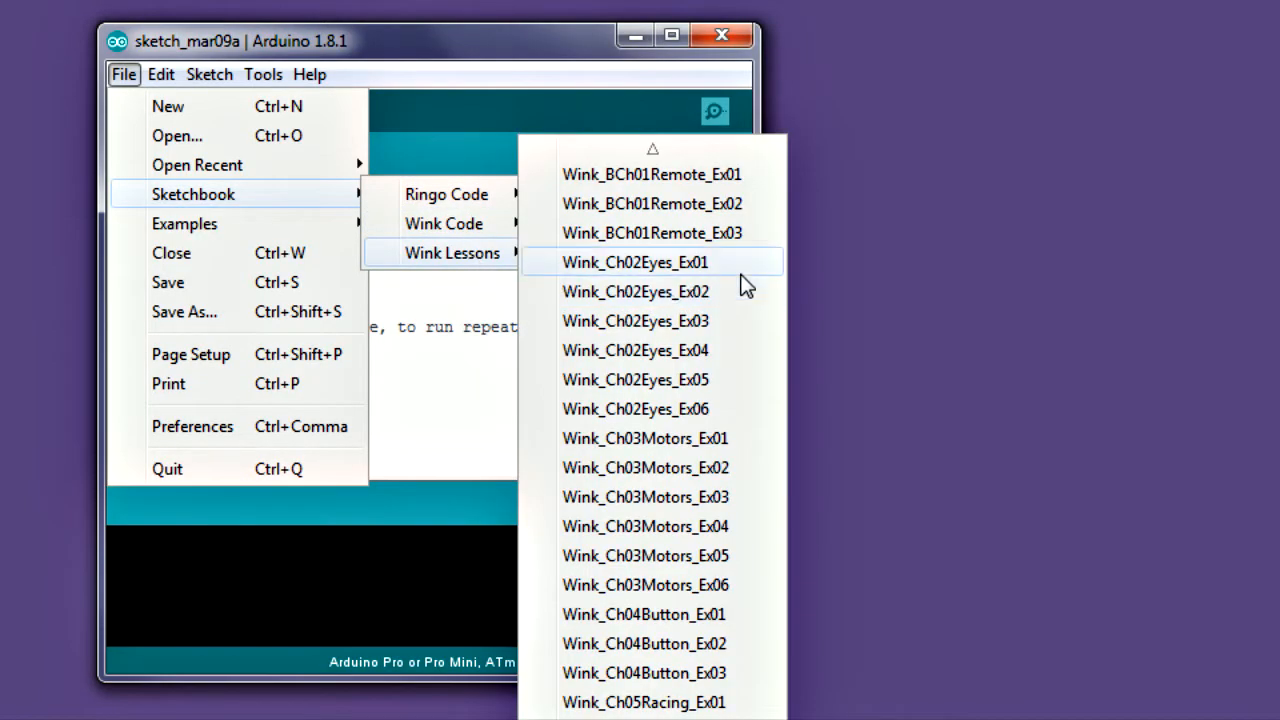
{"action": "left_click", "coordinate": [635, 320]}
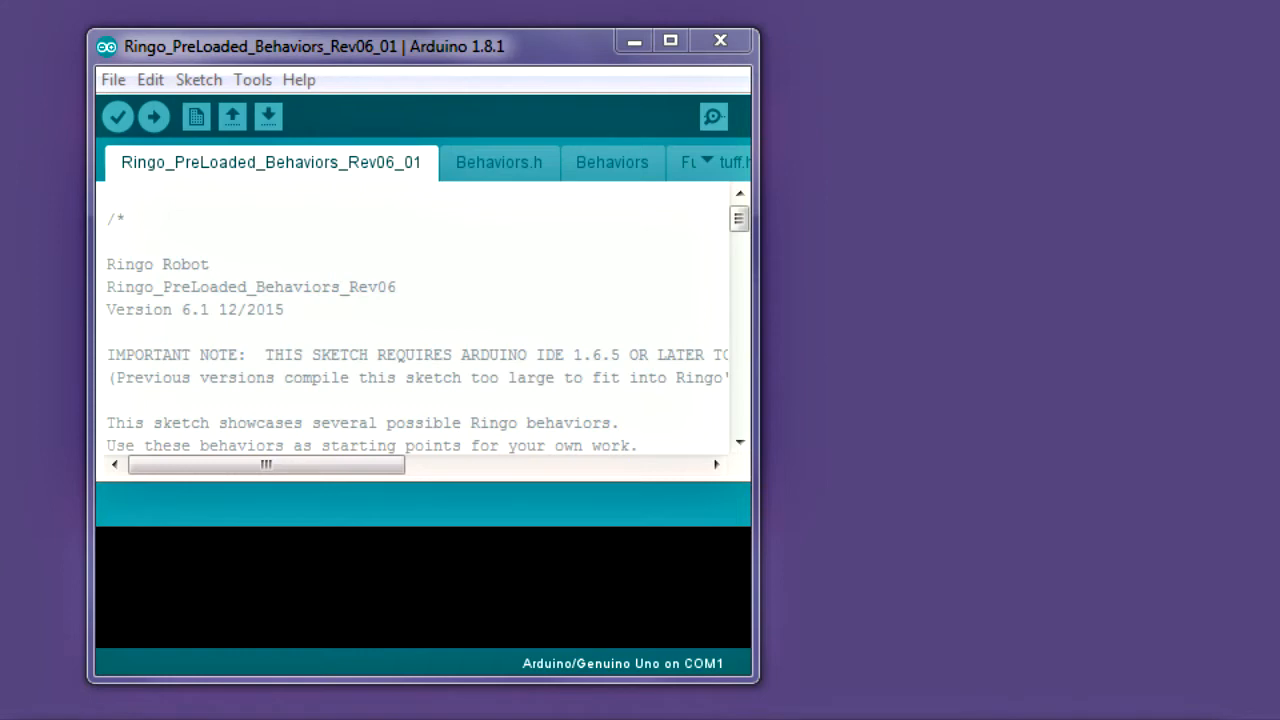
- Load Wink_BaseSketch_Rev01_03 from File > Sketchbook
{"action": "left_click", "coordinate": [112, 79]}
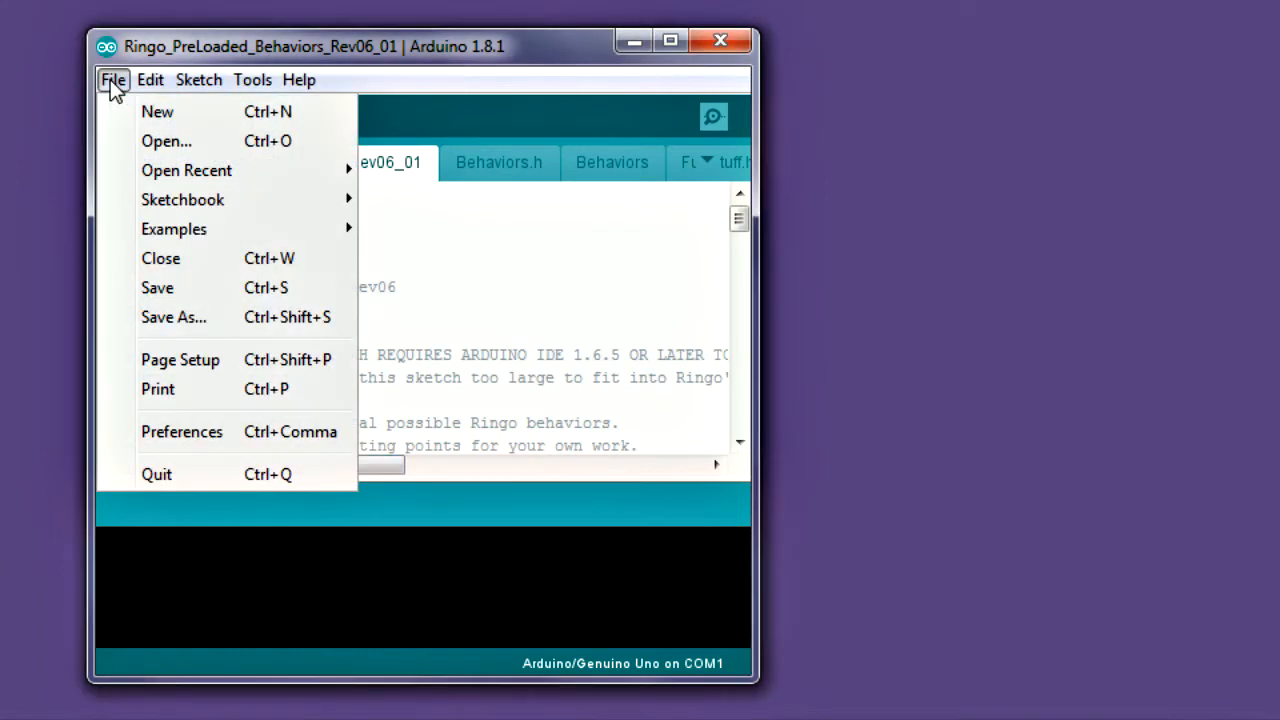
{"action": "mouse_move", "coordinate": [182, 199]}
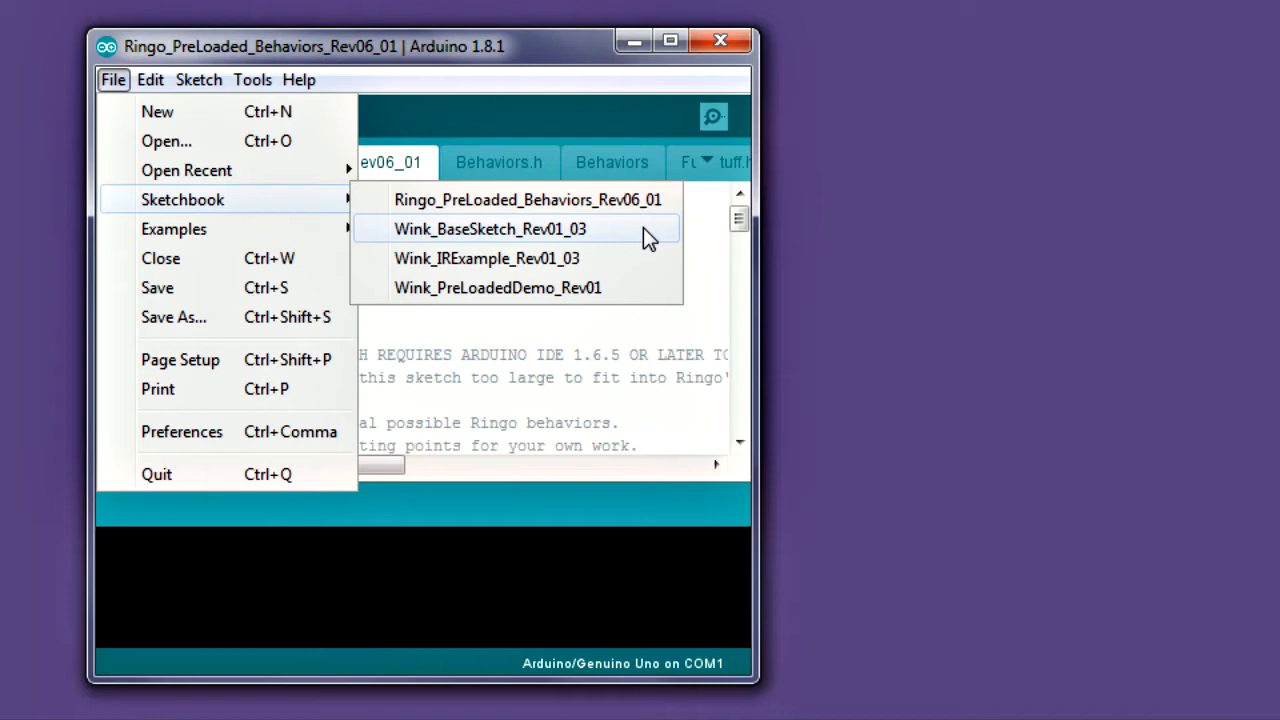
{"action": "left_click", "coordinate": [490, 229]}
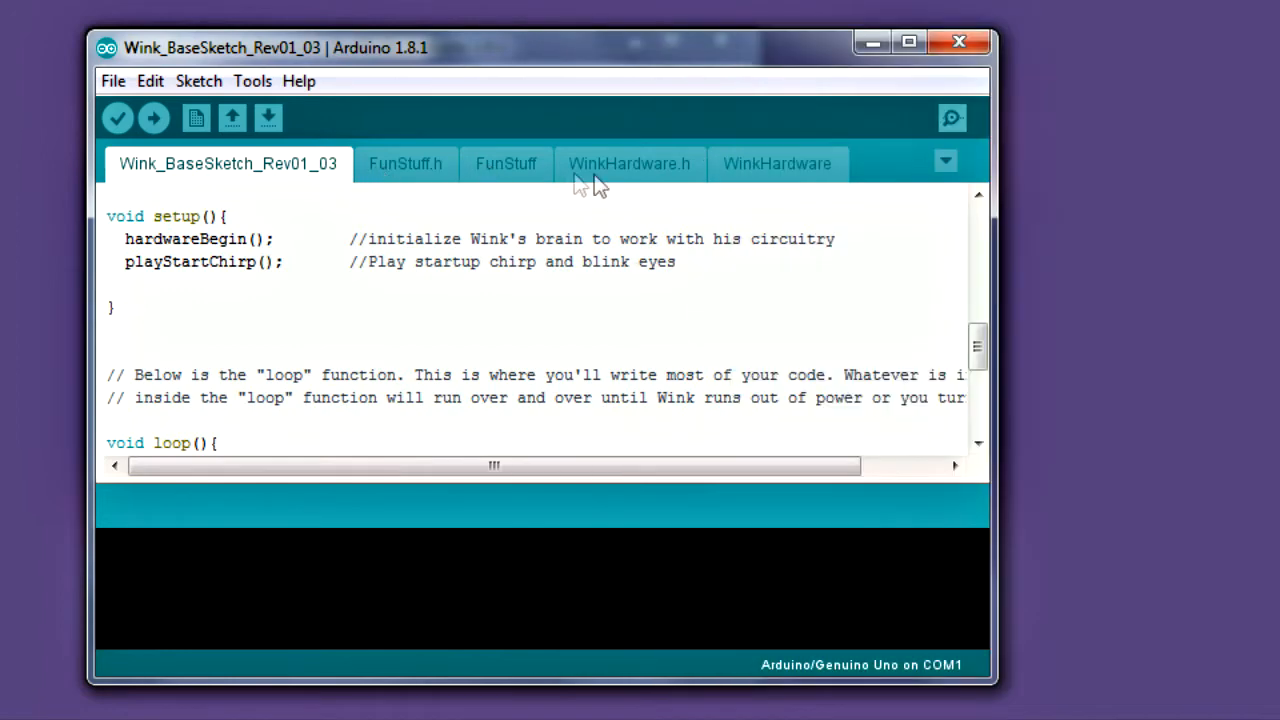
{"action": "mouse_move", "coordinate": [630, 188]}
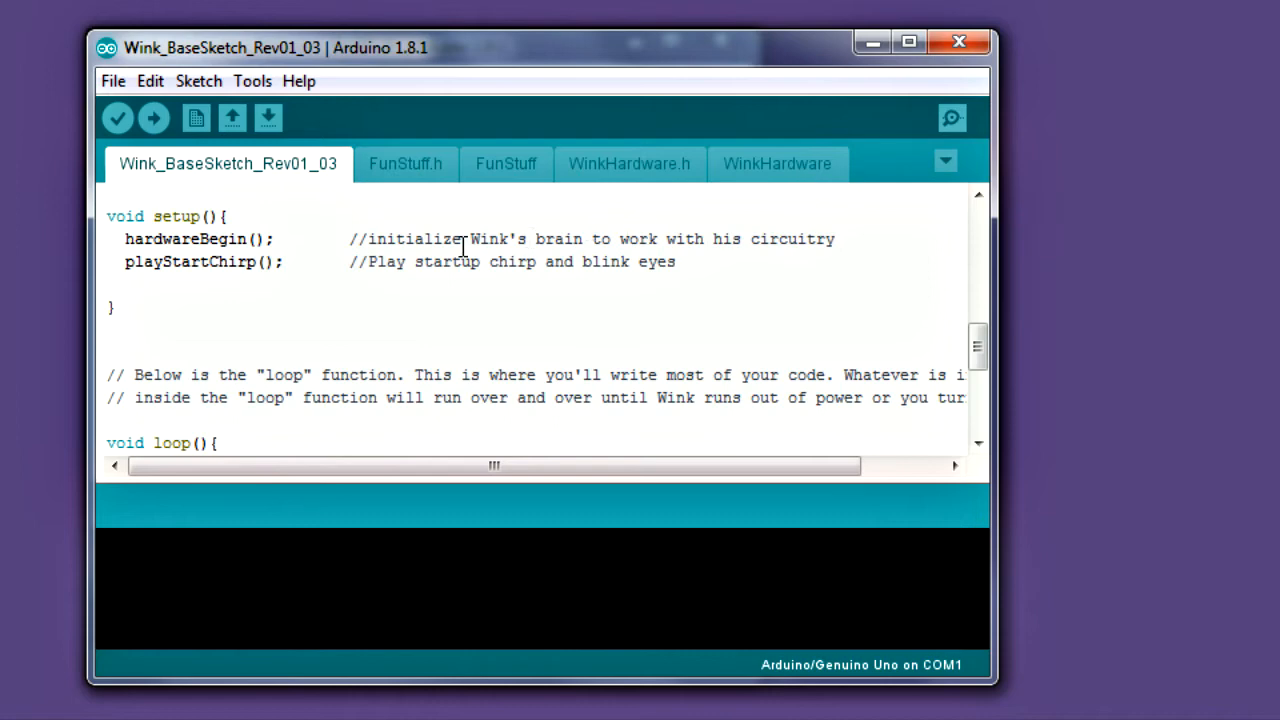
- Move the Wink base sketch view to its loop and show the three Wink sketchbook entries
{"action": "left_click", "coordinate": [112, 81]}
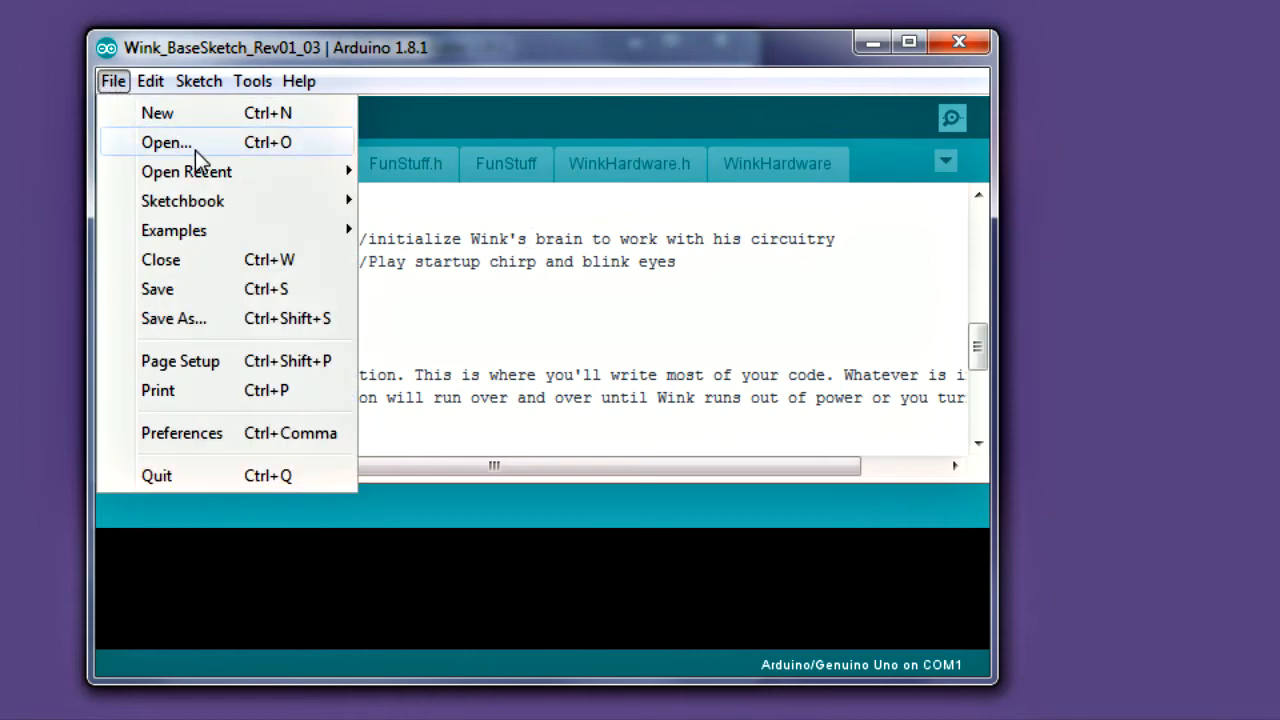
{"action": "mouse_move", "coordinate": [340, 150]}
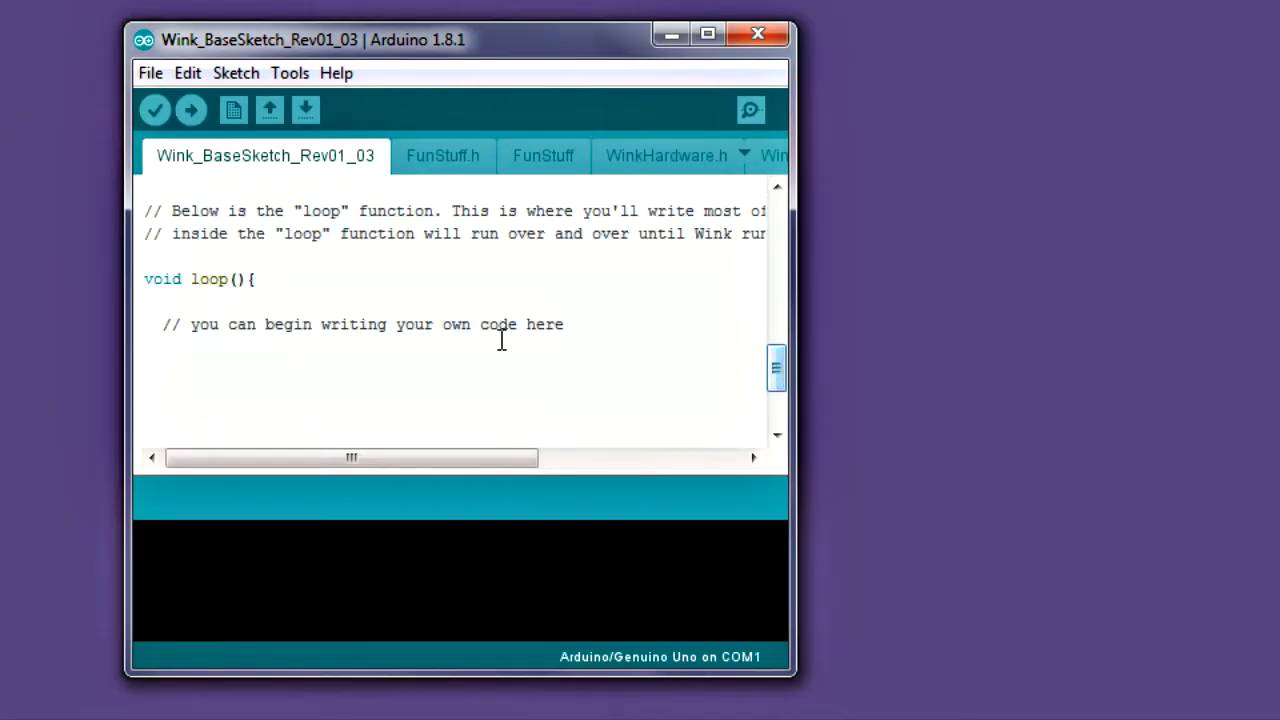
{"action": "left_click_drag", "start_coordinate": [146, 279], "coordinate": [563, 324]}
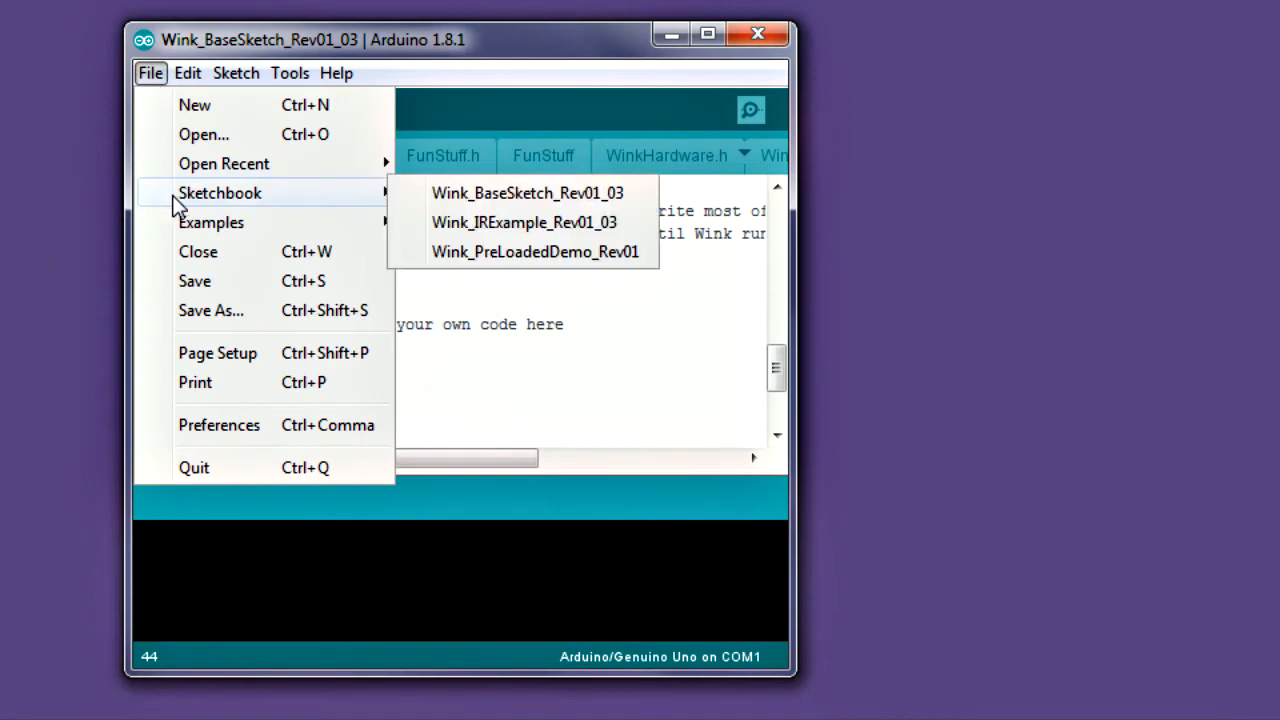
{"action": "mouse_move", "coordinate": [519, 251]}
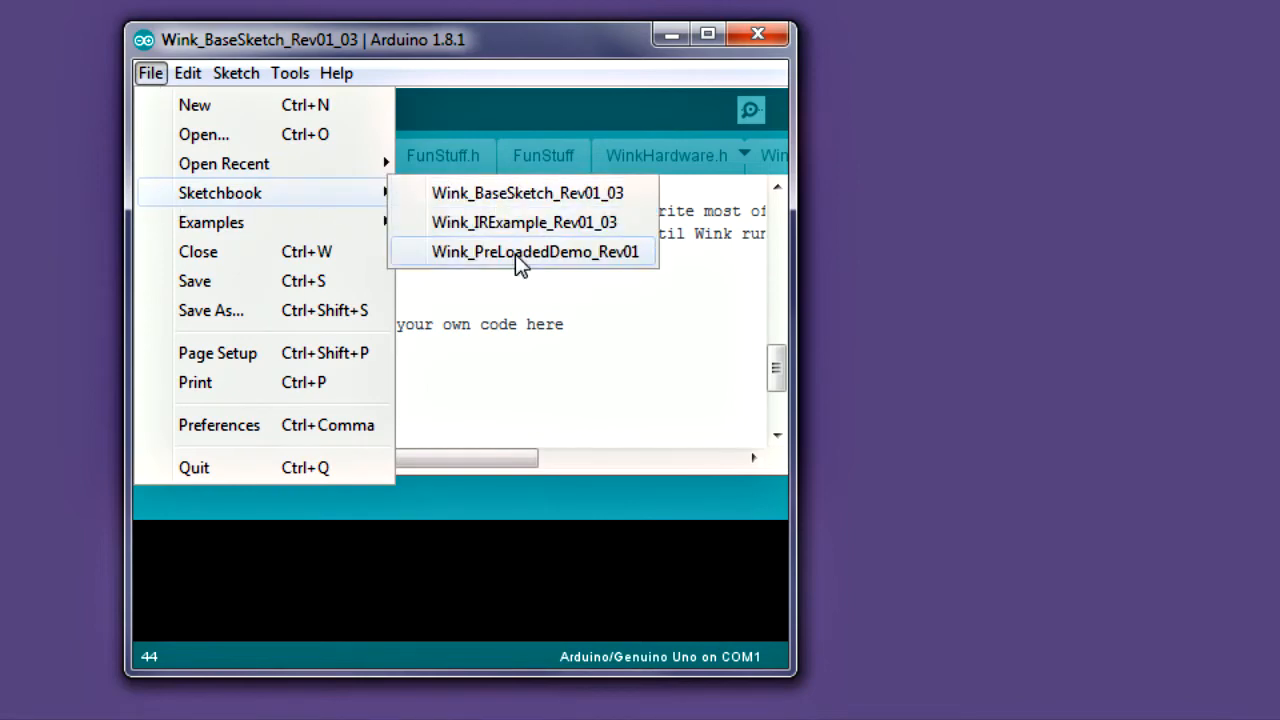
- Load Wink_PreLoadedDemo_Rev01 from the sketchbook in place of the base sketch
{"action": "left_click", "coordinate": [536, 251]}
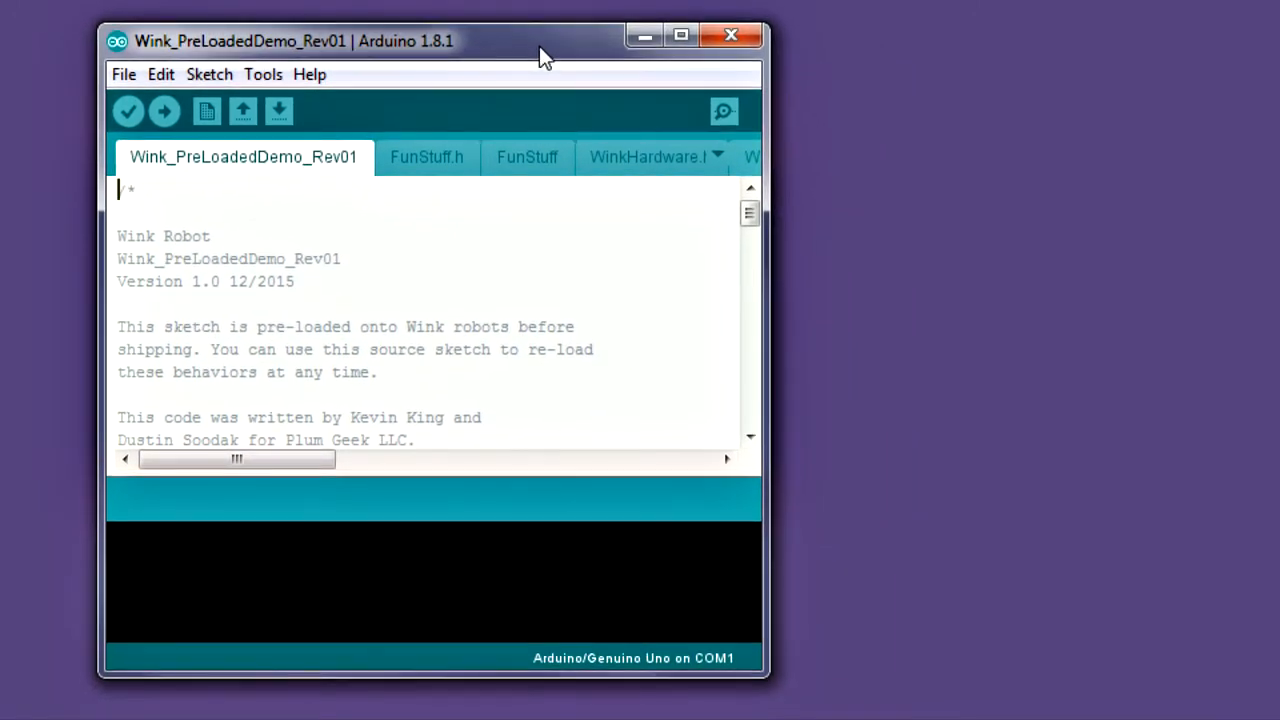
{"action": "mouse_move", "coordinate": [396, 294]}
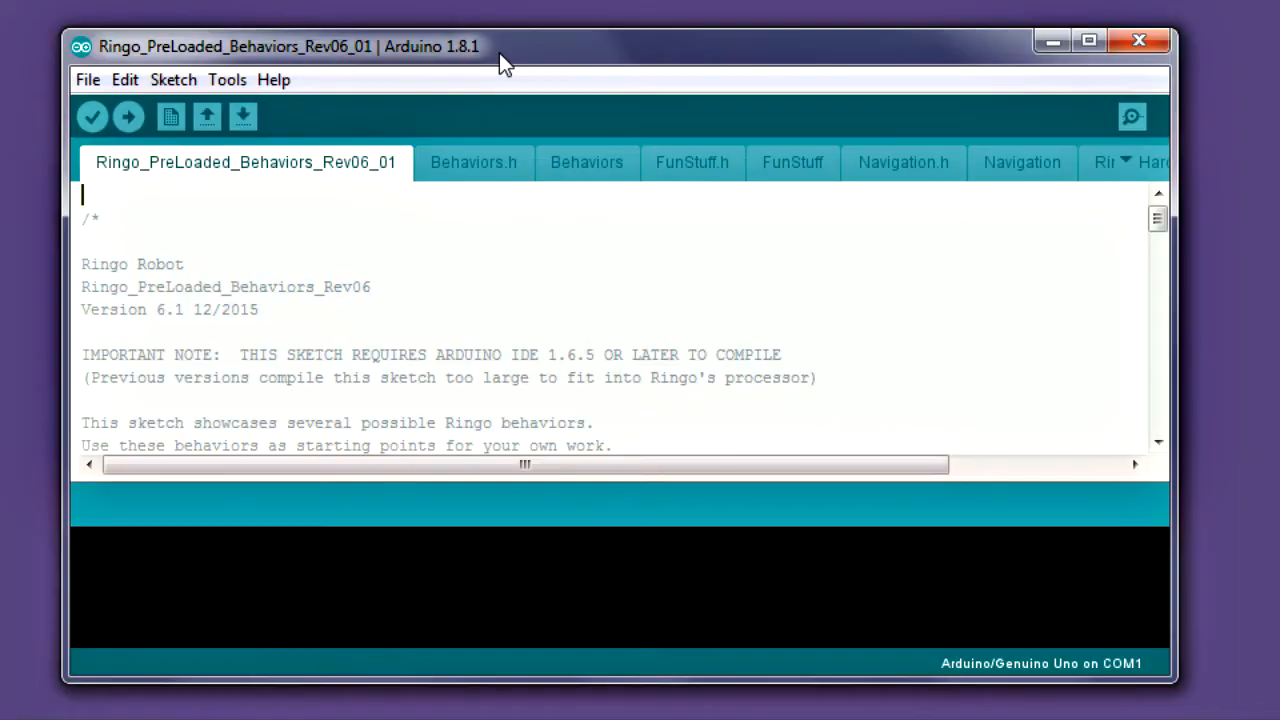
- Select the Arduino Pro or Pro Mini board with ATmega328 (3.3V, 8 MHz) processor
{"action": "left_click", "coordinate": [227, 79]}
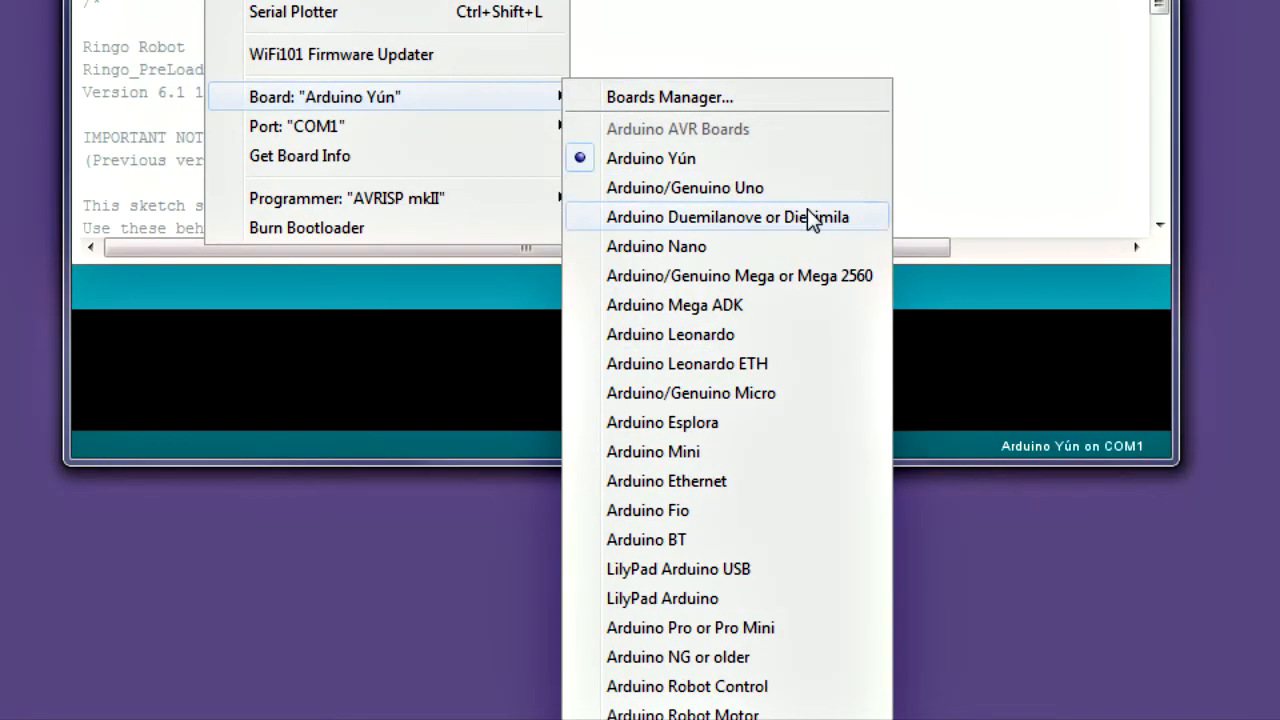
{"action": "mouse_move", "coordinate": [845, 640]}
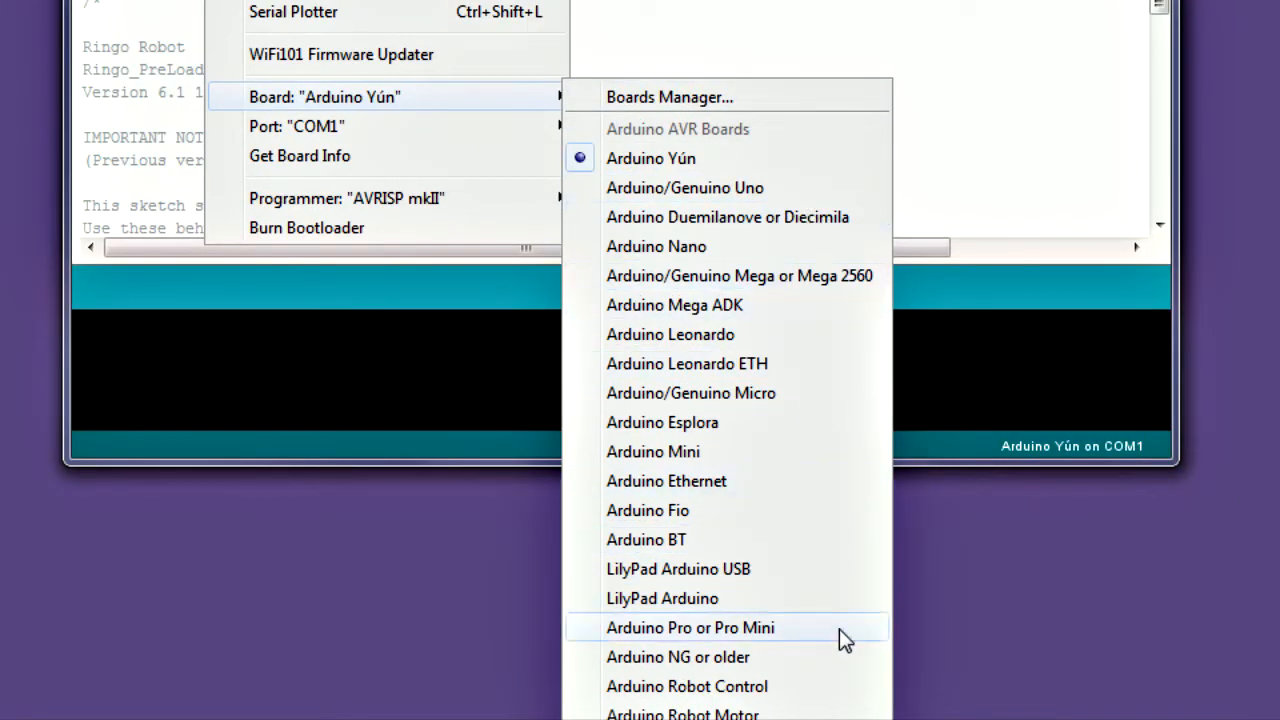
{"action": "left_click", "coordinate": [690, 627]}
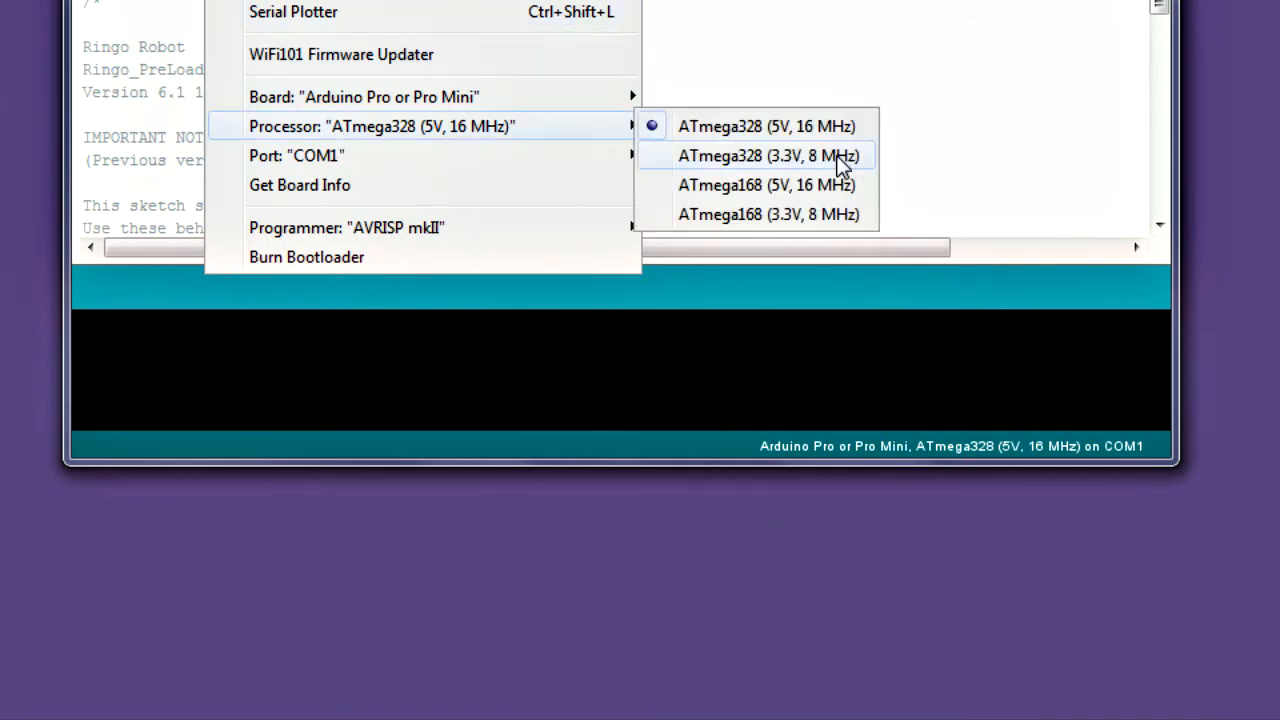
{"action": "mouse_move", "coordinate": [865, 160]}
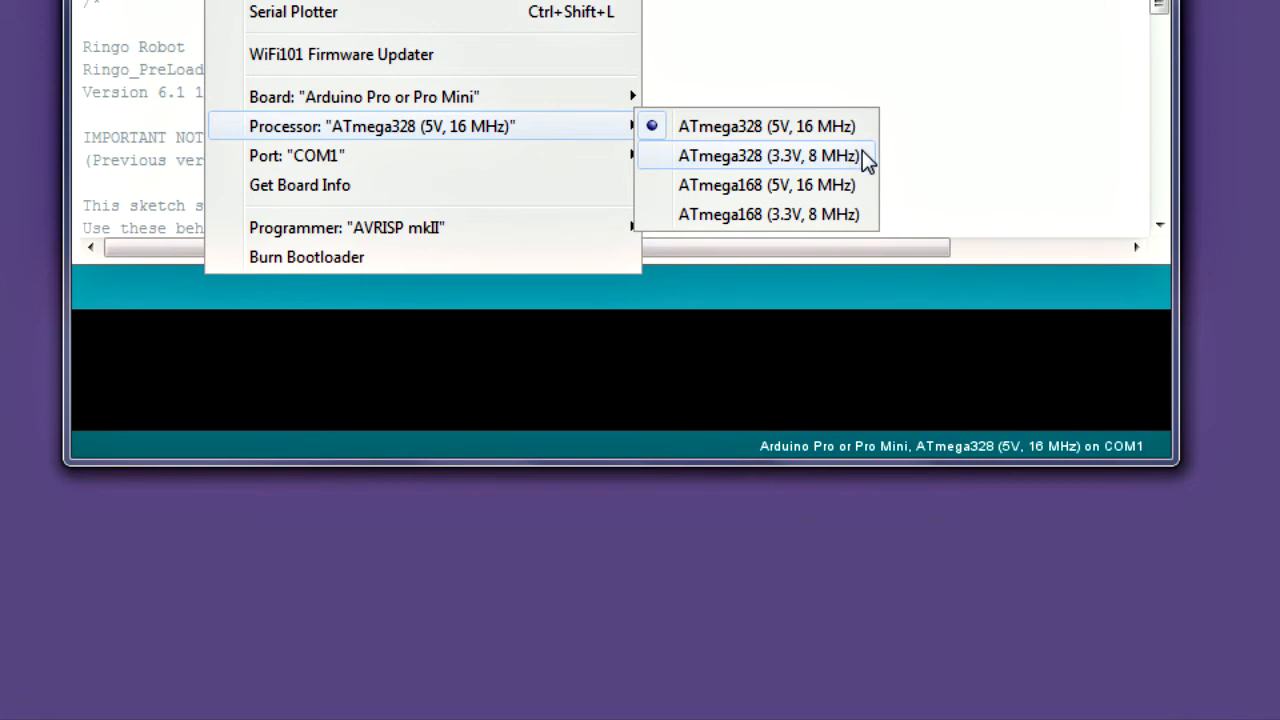
{"action": "left_click", "coordinate": [767, 155]}
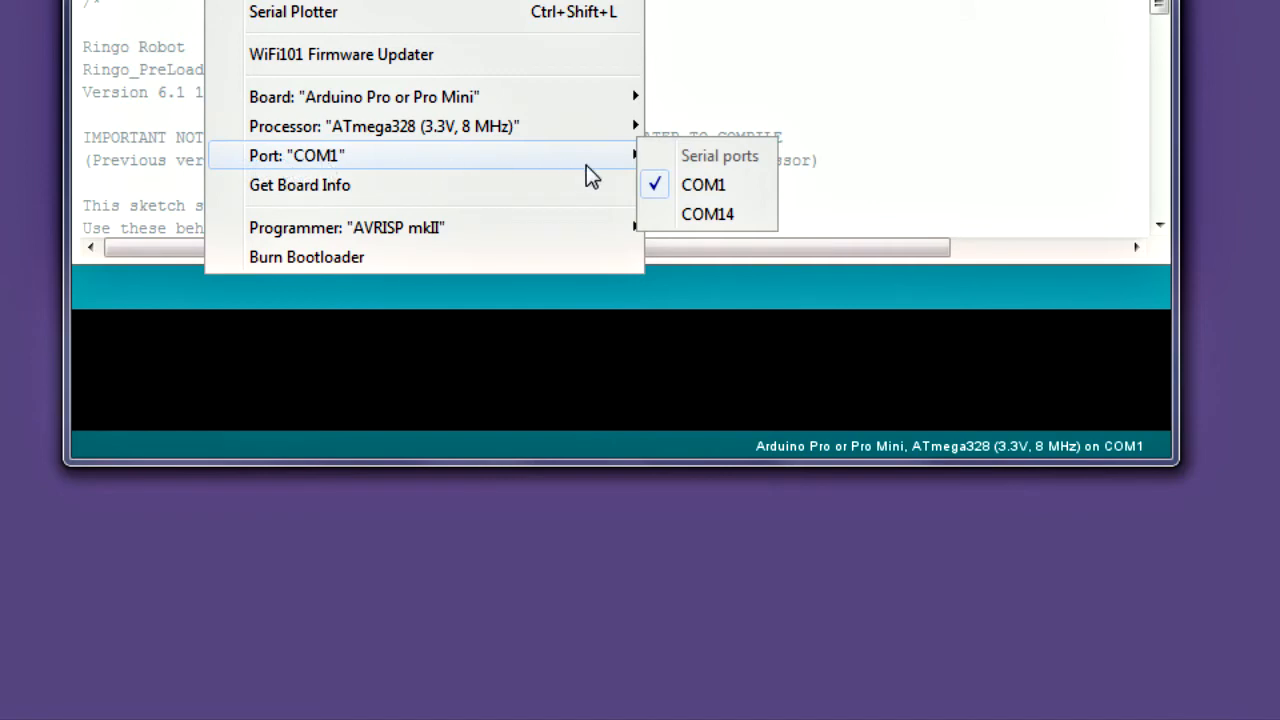
{"action": "mouse_move", "coordinate": [707, 214]}
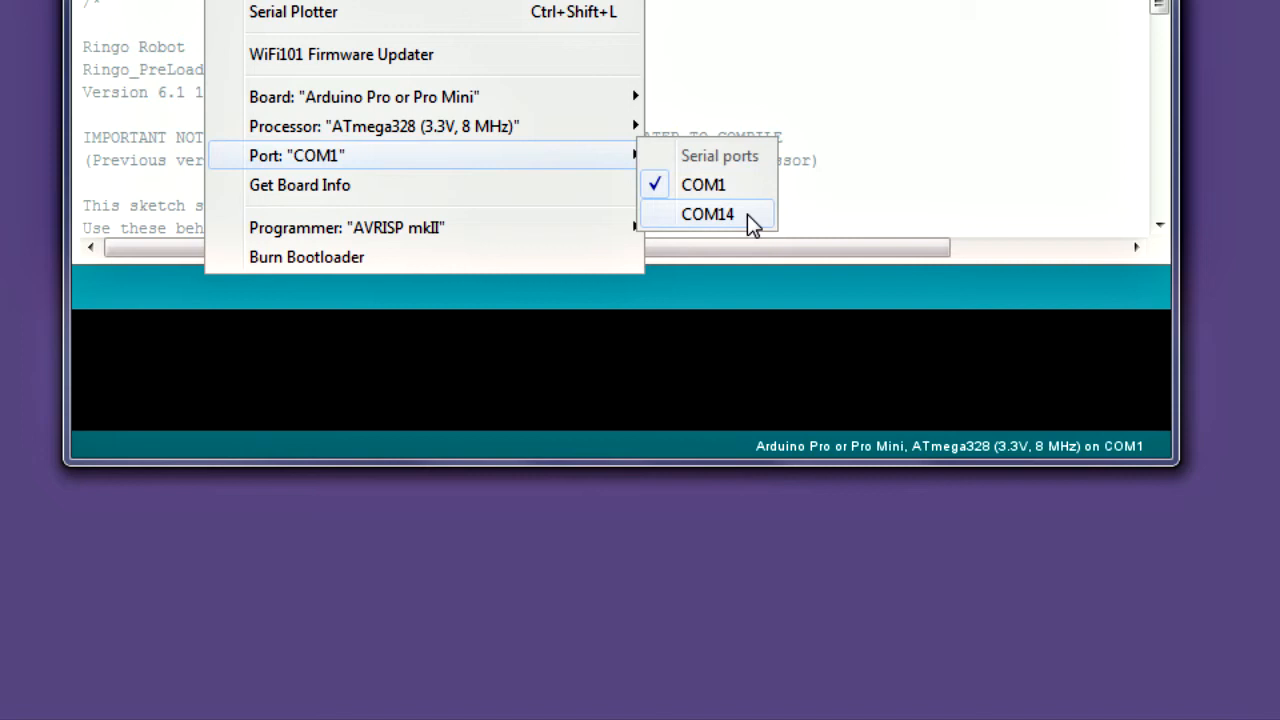
- Choose COM14 as the upload port under Tools > Port
{"action": "left_click", "coordinate": [707, 214]}
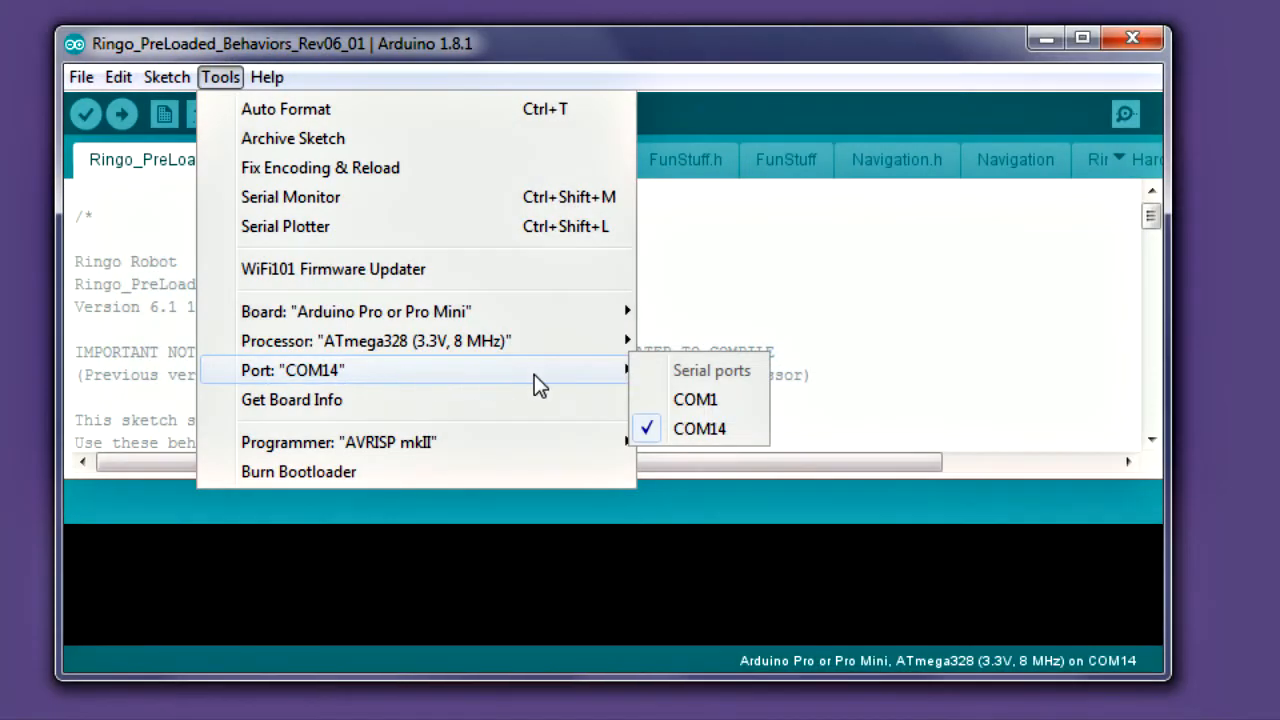
{"action": "mouse_move", "coordinate": [699, 428]}
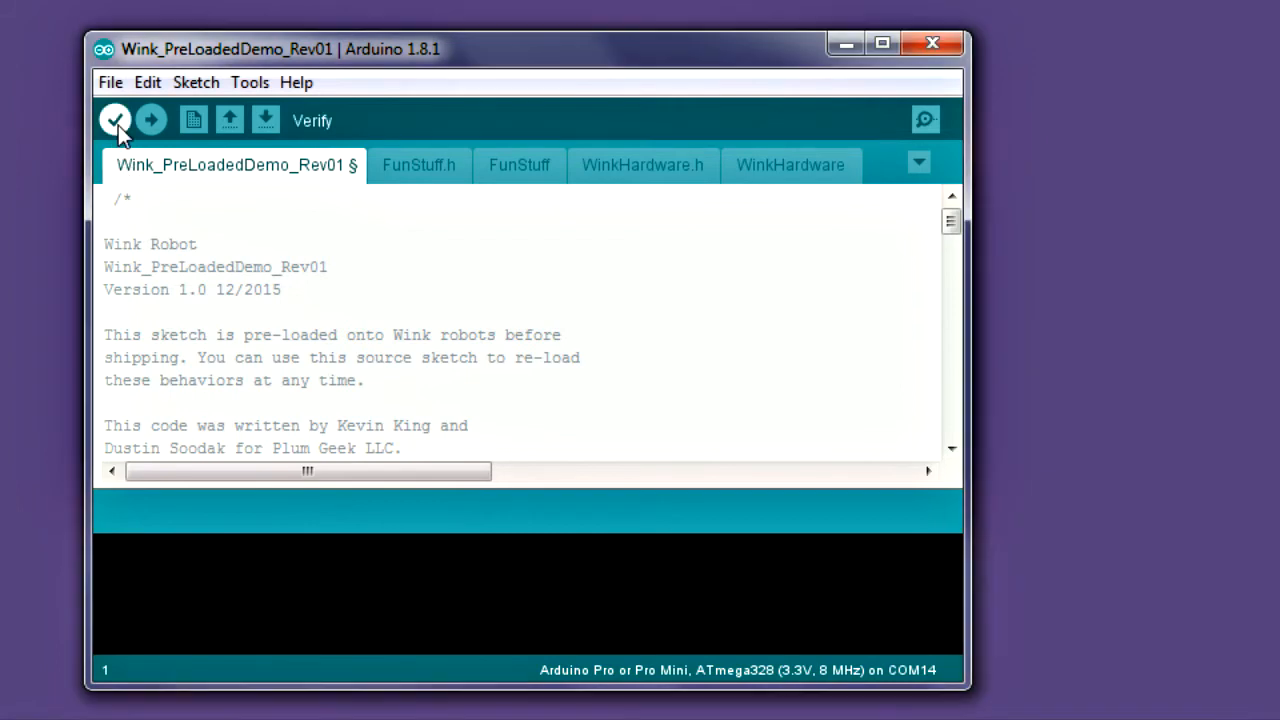
- Verify the Wink demo sketch, then start uploading the Ringo preloaded behaviors sketch
{"action": "left_click", "coordinate": [114, 120]}
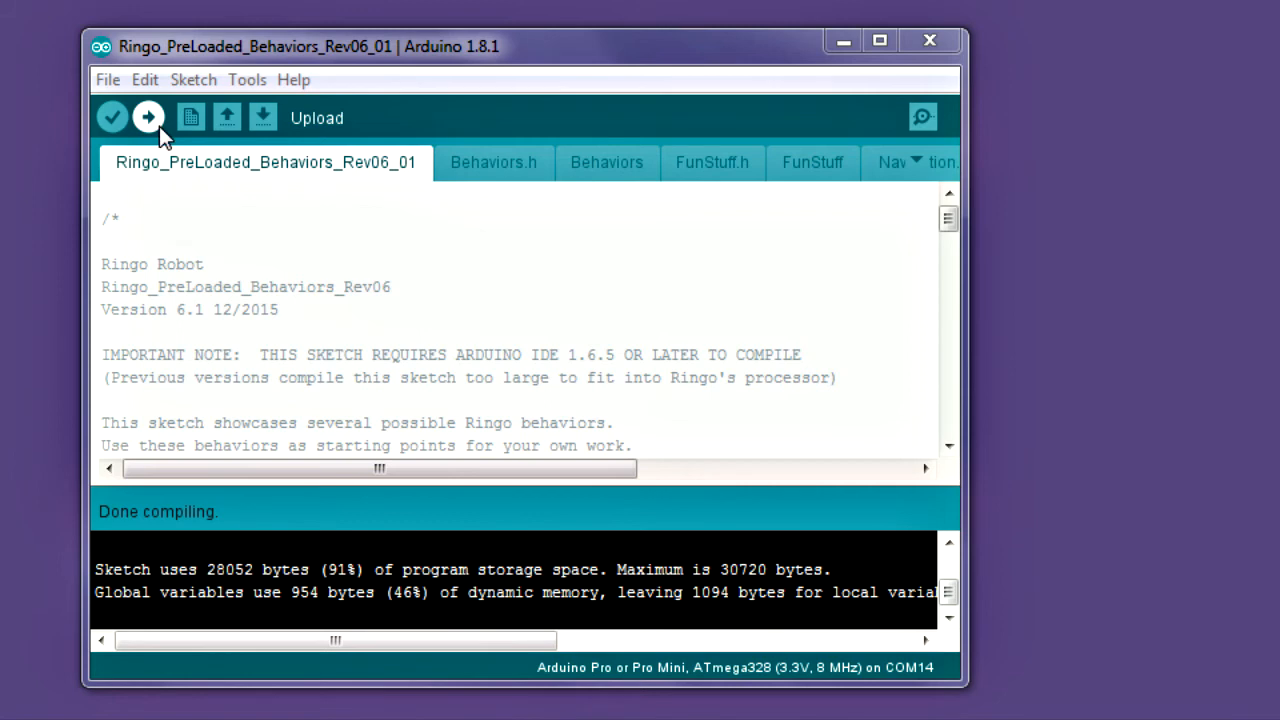
{"action": "left_click", "coordinate": [148, 117]}
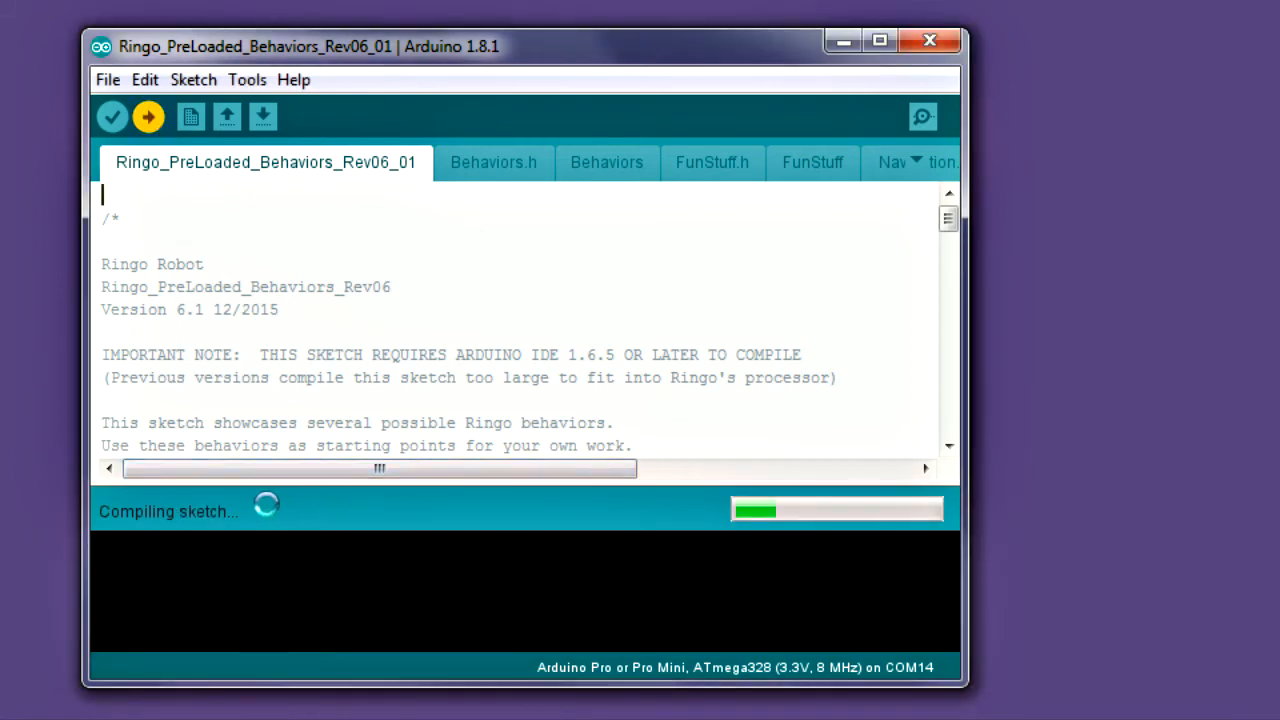
{"action": "mouse_move", "coordinate": [727, 556]}
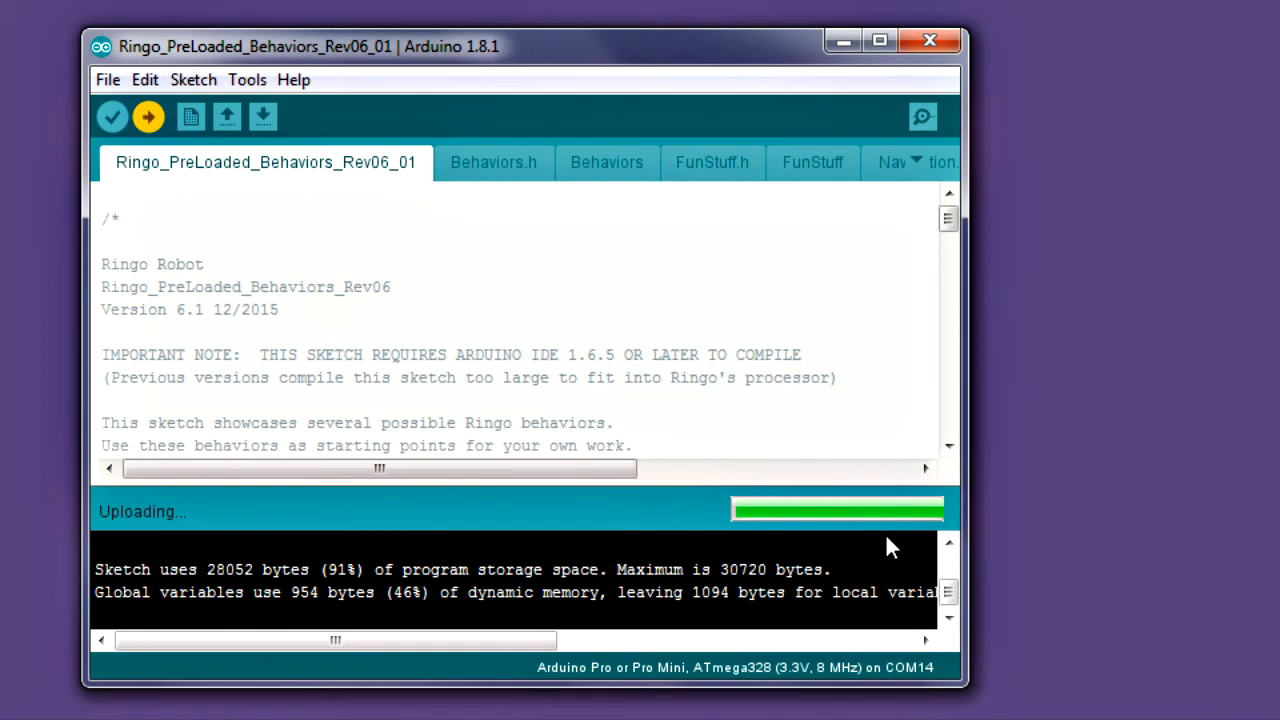
- Let the Ringo sketch upload run to completion
{"action": "left_click", "coordinate": [107, 79]}
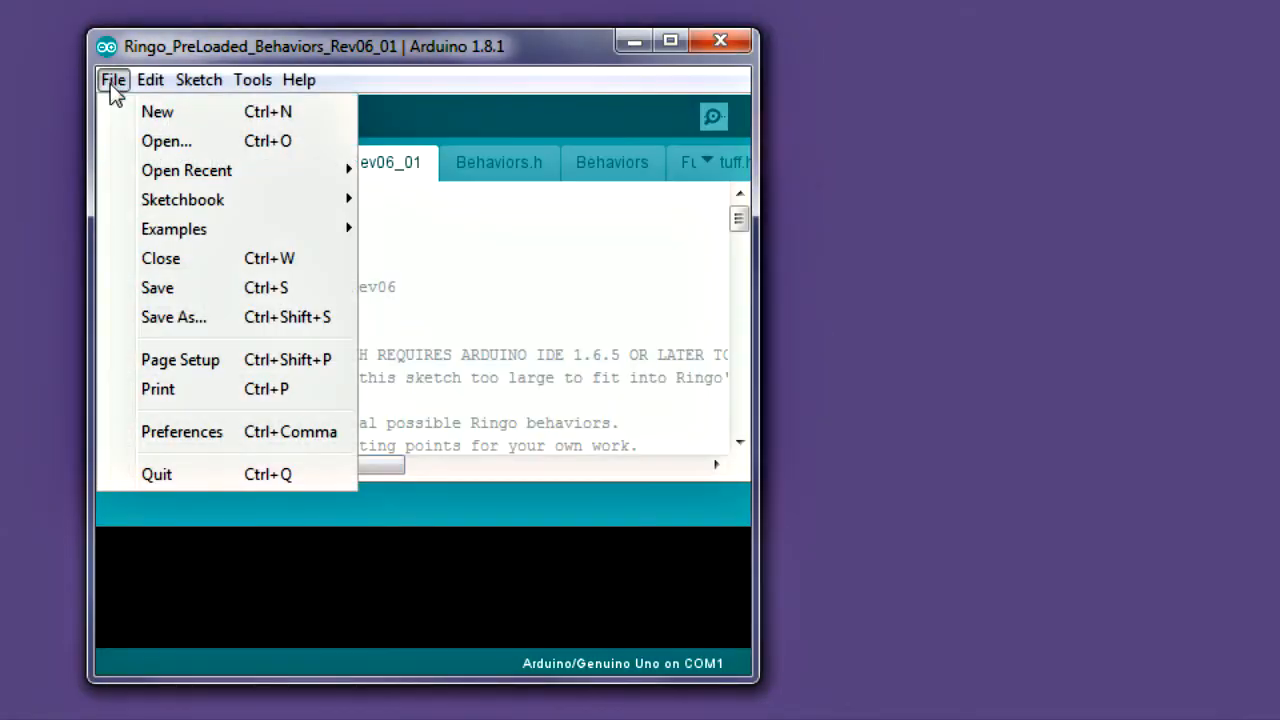
{"action": "mouse_move", "coordinate": [183, 199]}
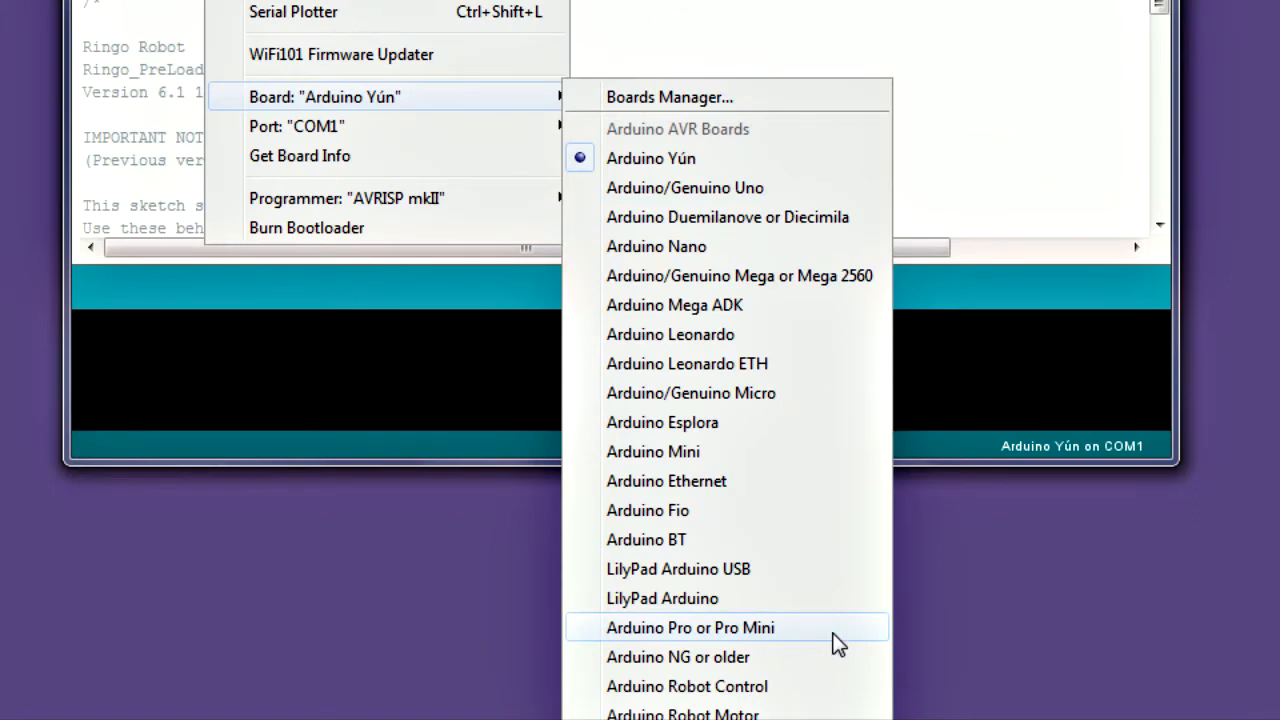
- Target Arduino Pro or Pro Mini, ATmega328 (3.3V, 8 MHz) on port COM14
{"action": "left_click", "coordinate": [690, 627]}
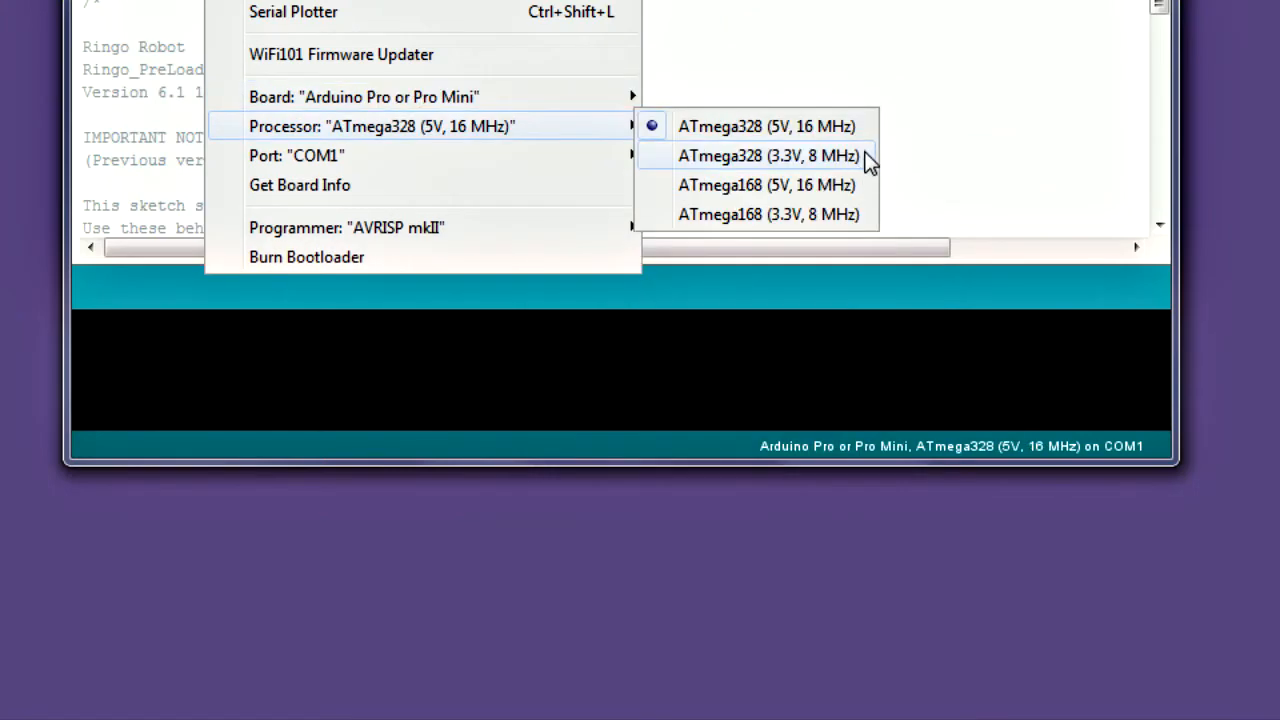
{"action": "left_click", "coordinate": [768, 155]}
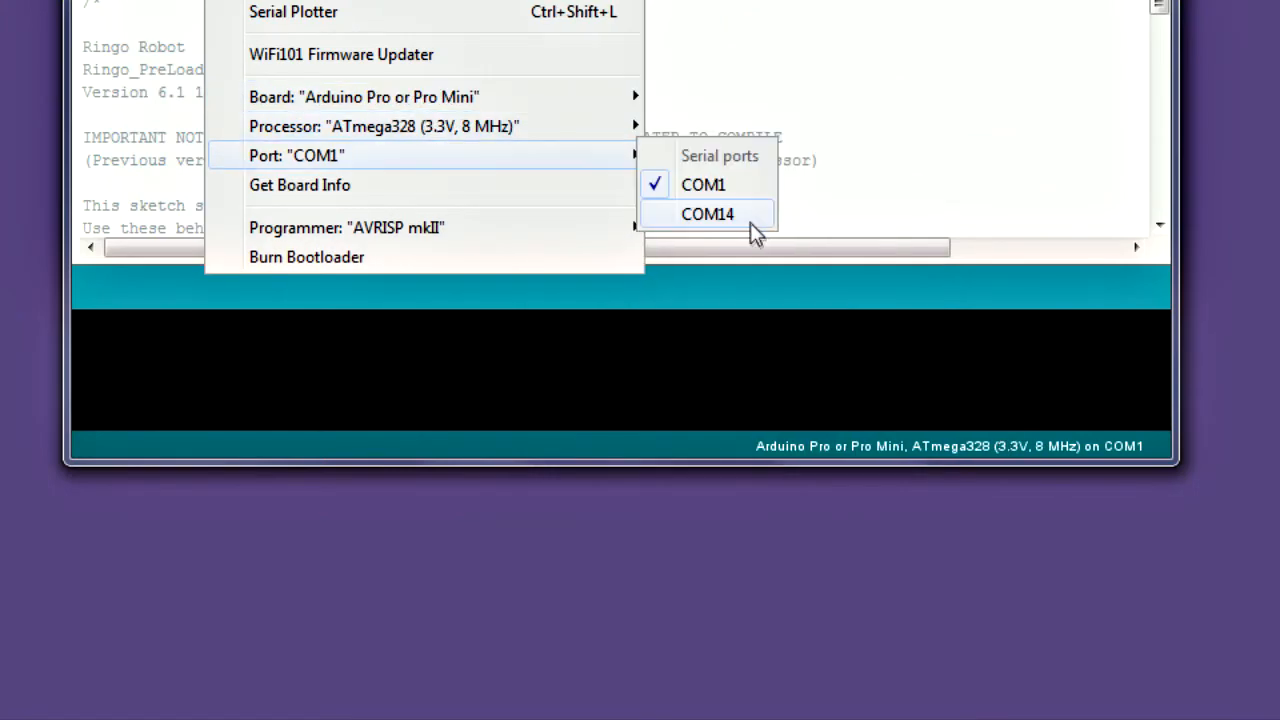
{"action": "left_click", "coordinate": [707, 214]}
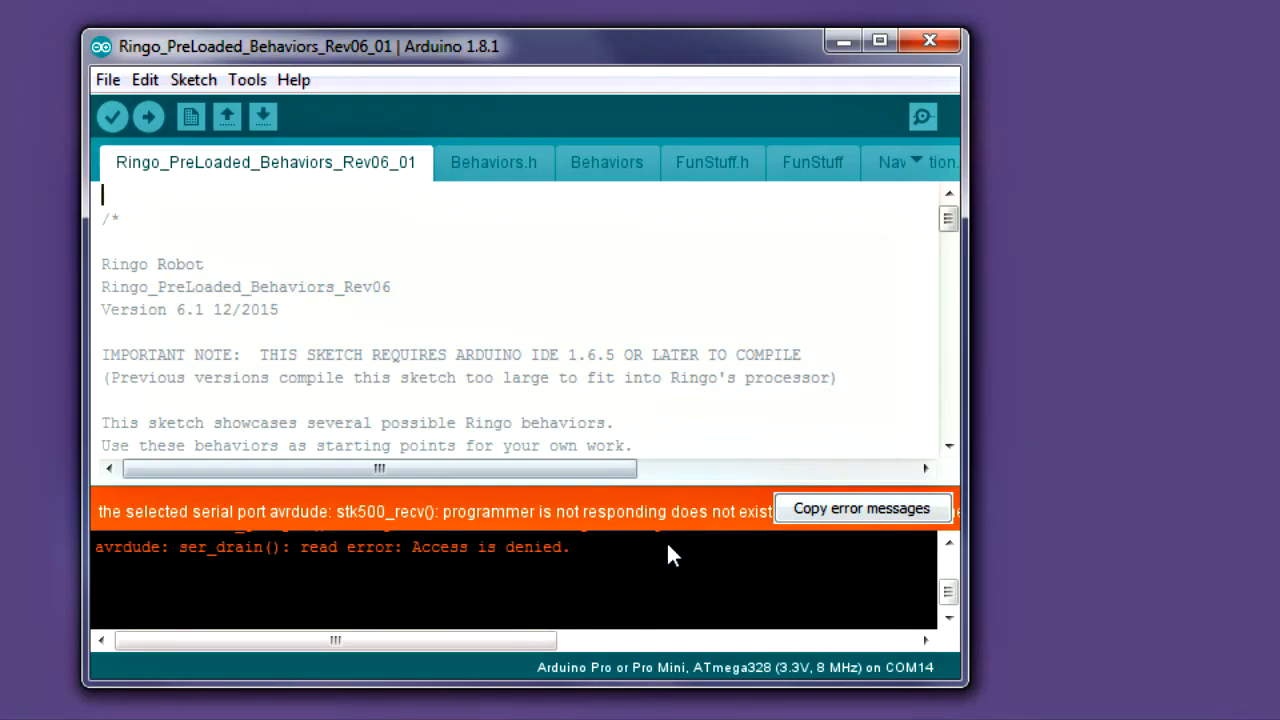
- Switch to the Plum Geek Robotics website in Chrome
{"action": "left_click", "coordinate": [147, 117]}
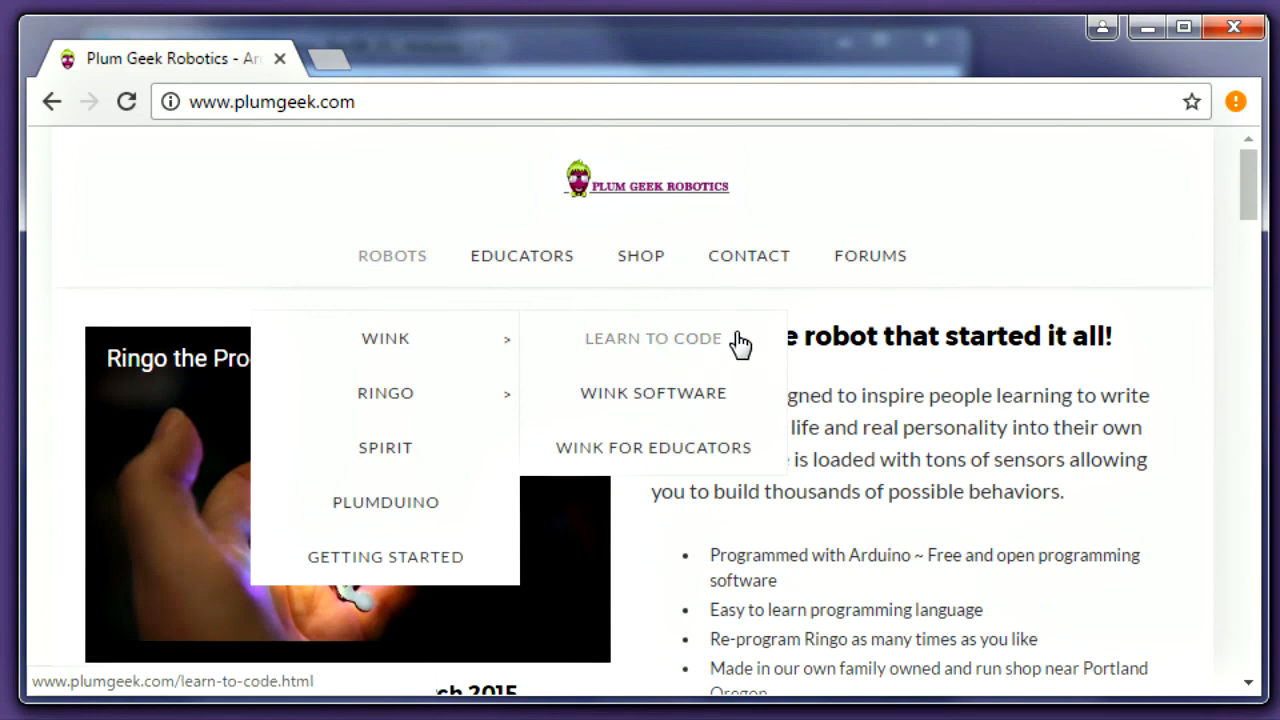
- Open Wink's Learn to Code page and its Lesson 1: Basics PDF
{"action": "left_click", "coordinate": [652, 338]}
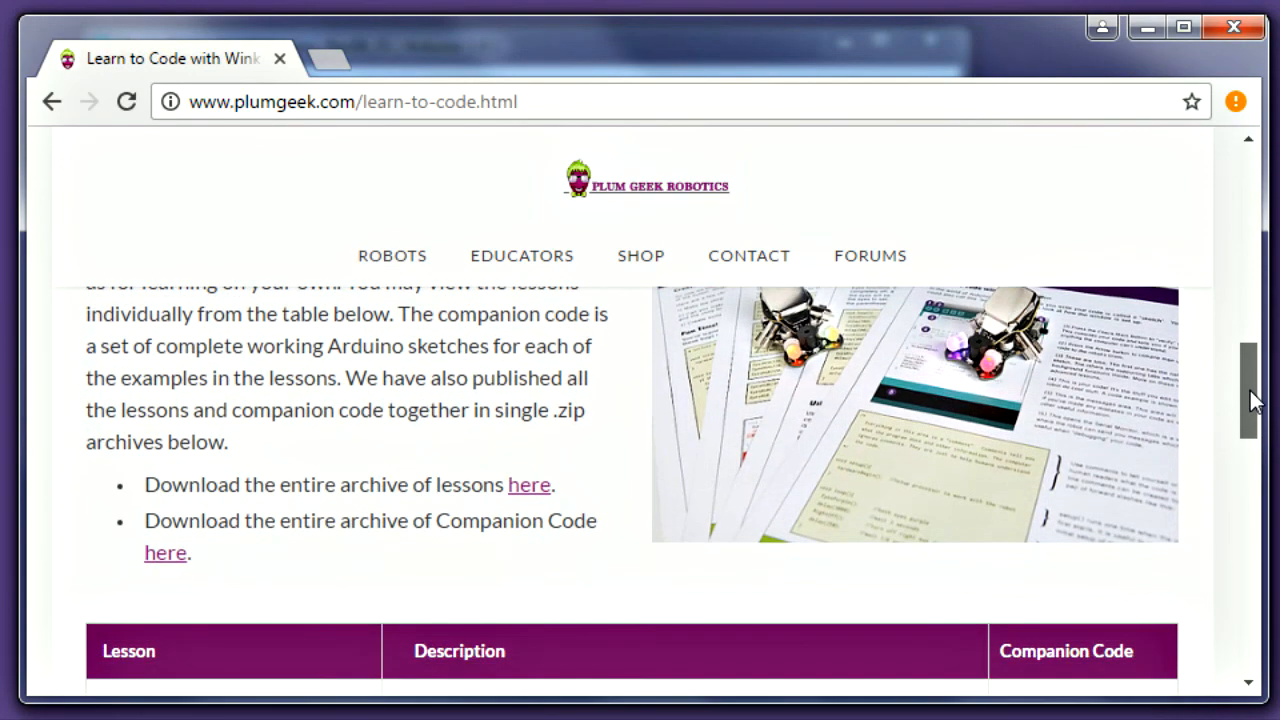
{"action": "scroll", "scroll_direction": "down", "scroll_amount": 3}
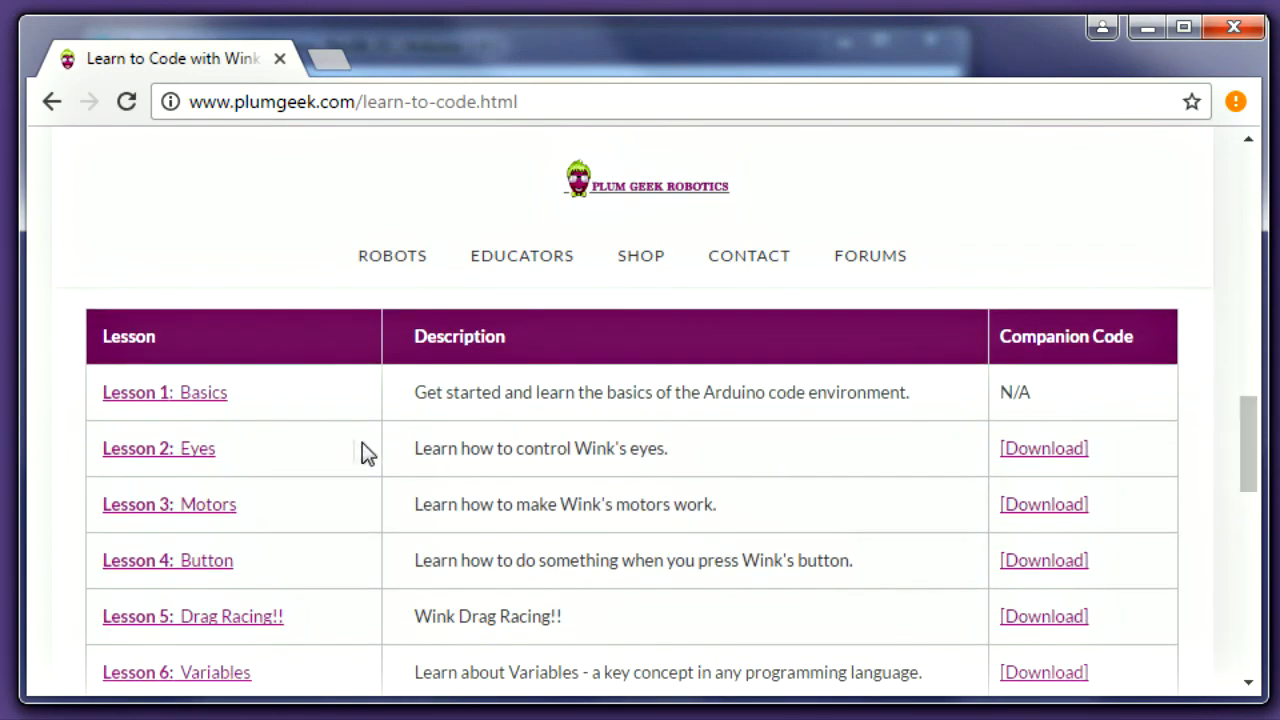
{"action": "left_click", "coordinate": [136, 392]}
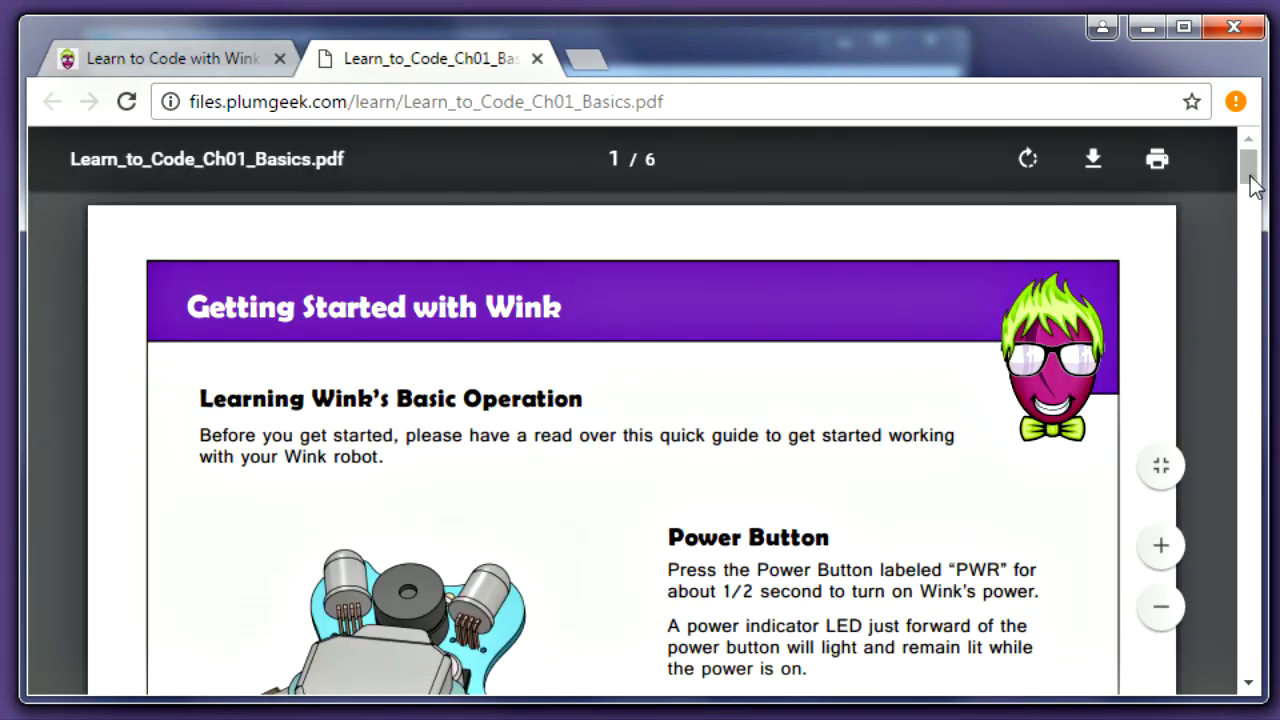